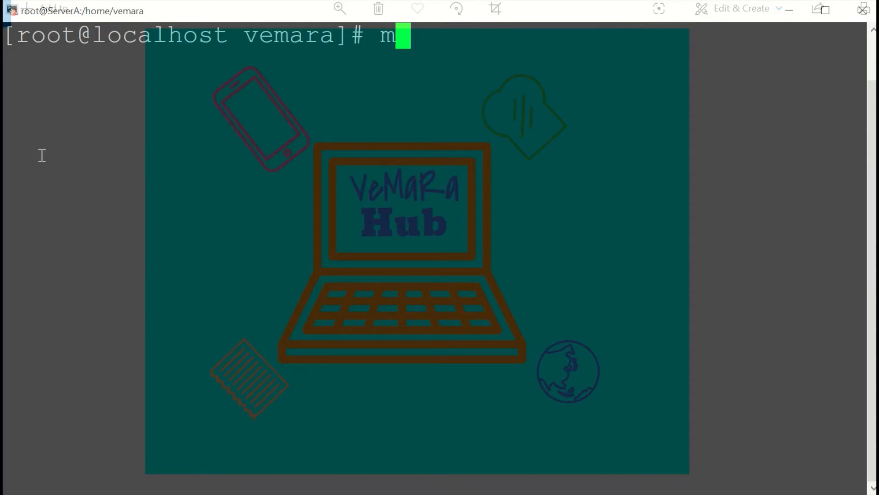
# Create the serverA and serverB folders with mkdir -p and move into serverA
pyautogui.write('kdir -p s')
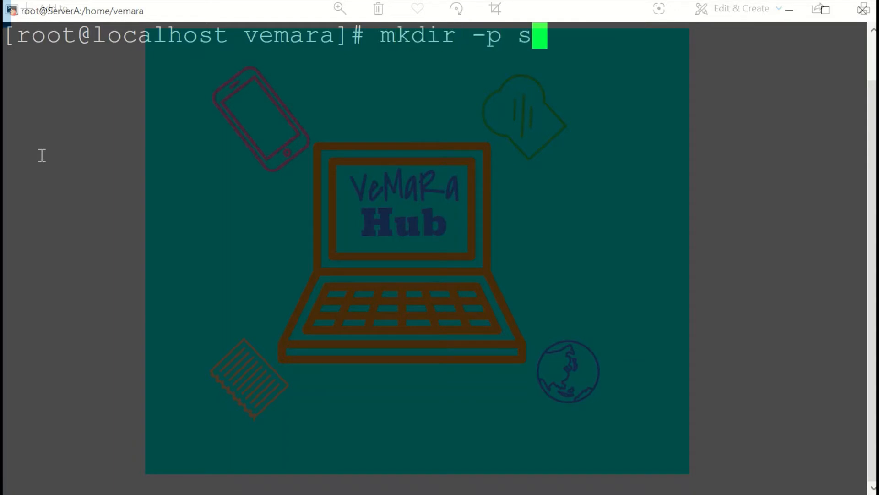
pyautogui.write('erverA')
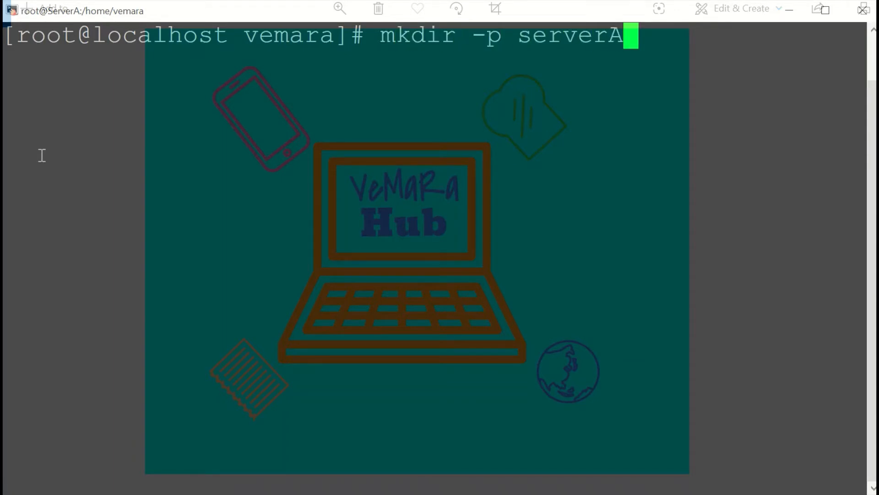
pyautogui.write('serverB')
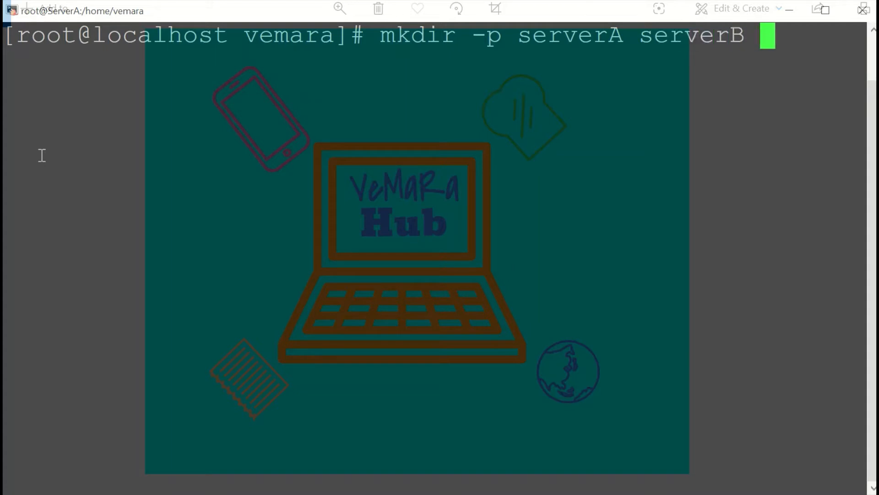
pyautogui.write('server')
pyautogui.write('mo')
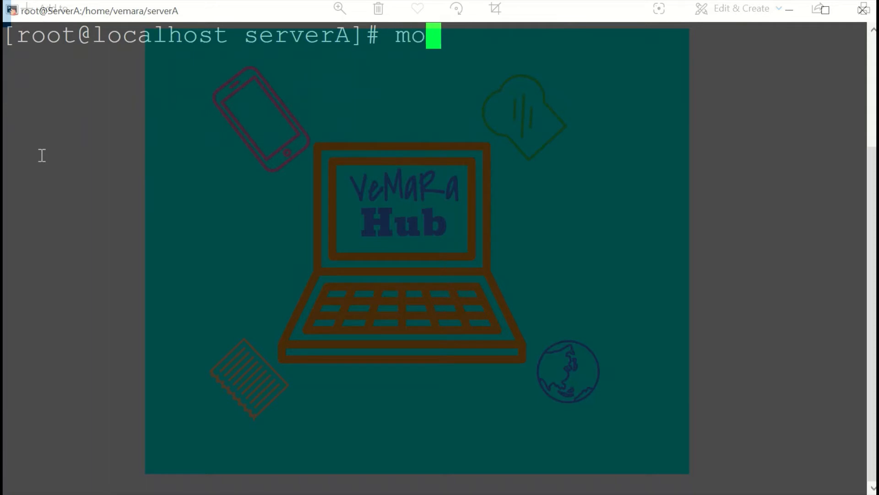
# Start mongod on port 27001 with dbpath /home/vemara/serverA, logpath mongod1.log, replSet rs0, forked
pyautogui.write('ngod')
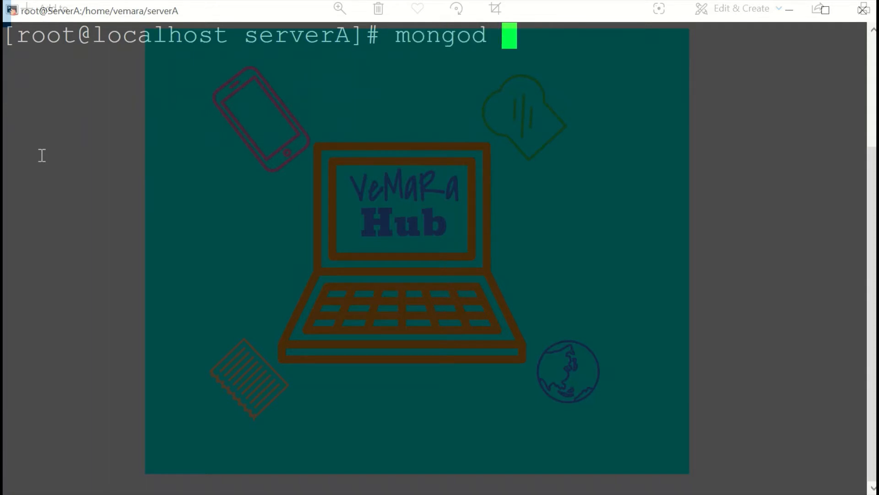
pyautogui.write('--port 27')
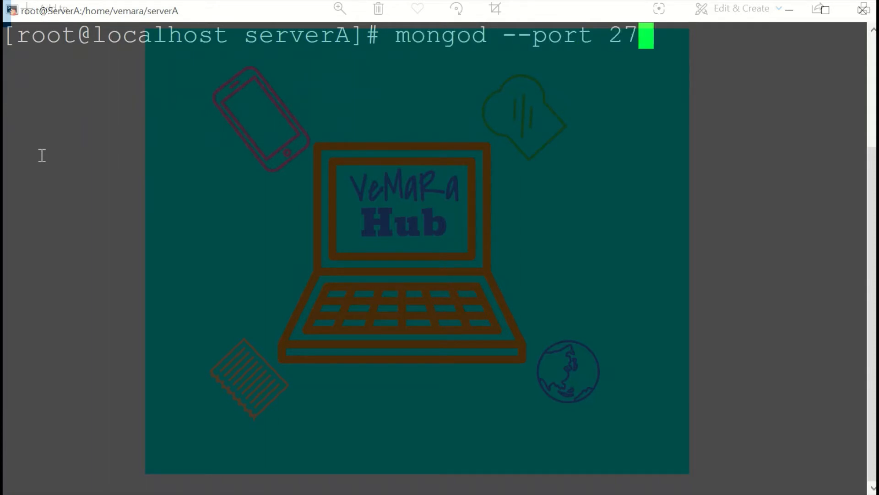
pyautogui.write('001 --')
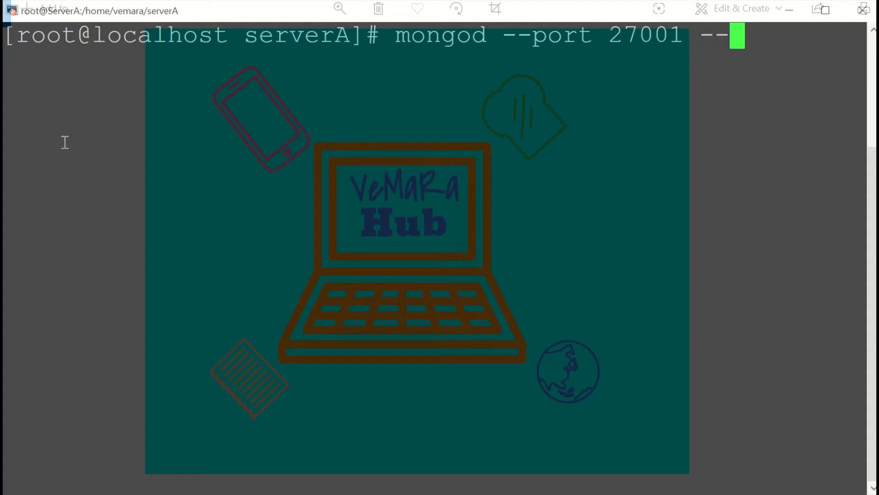
pyautogui.write('dbpath')
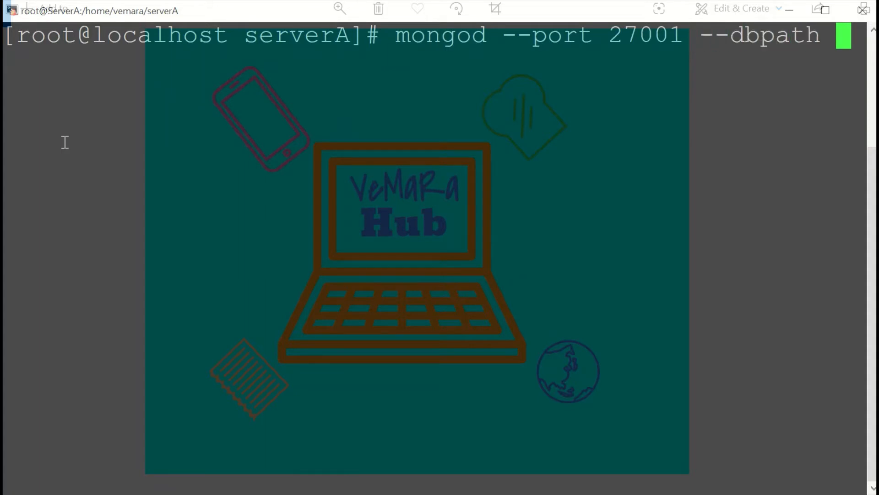
pyautogui.write('/home/vemara/serverA --logpath /home/vemara/serverA/mongod1.log')
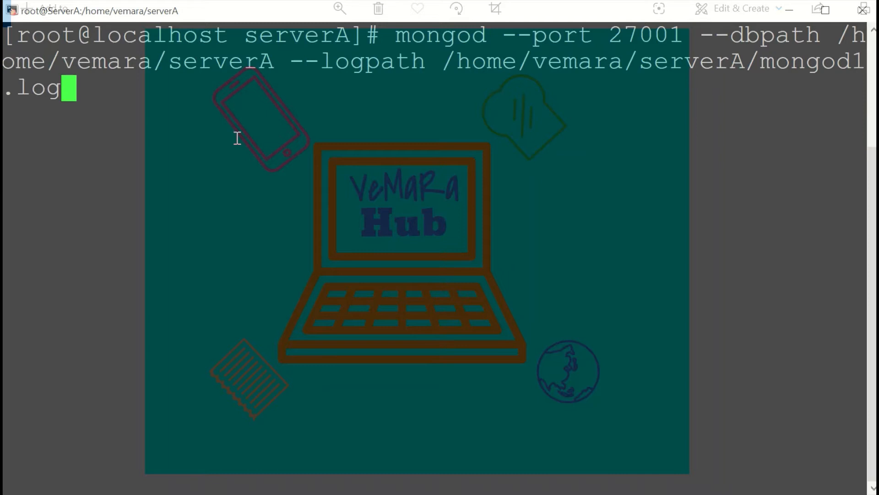
pyautogui.write('--')
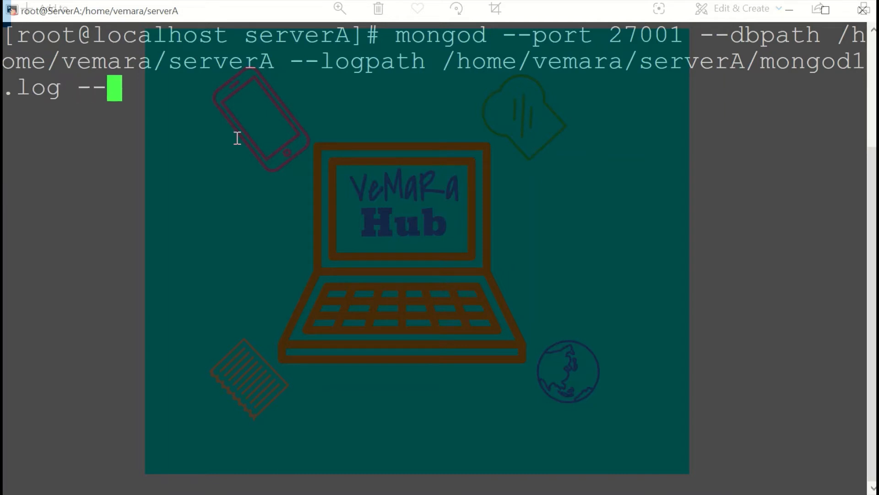
pyautogui.write('replSet')
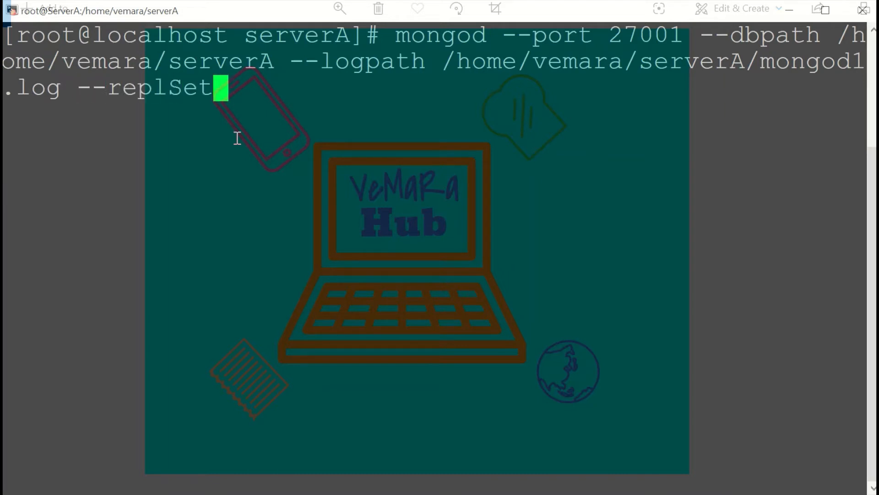
pyautogui.write('rs')
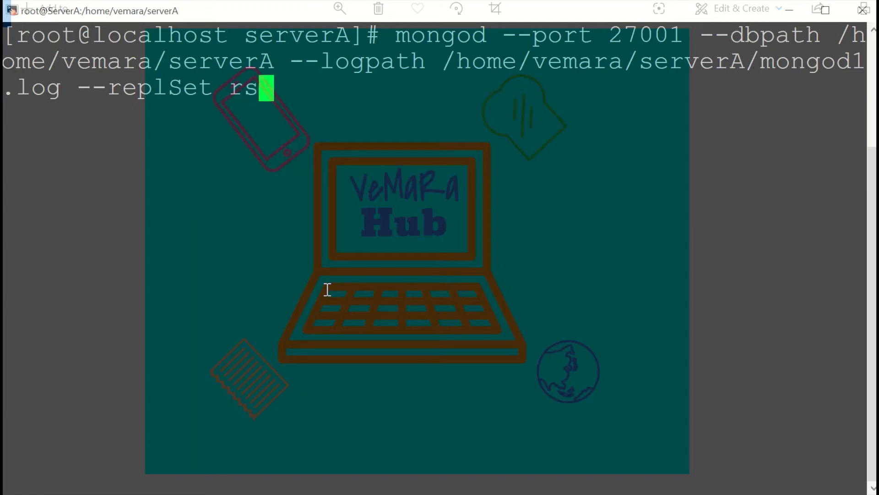
pyautogui.write('0 --f')
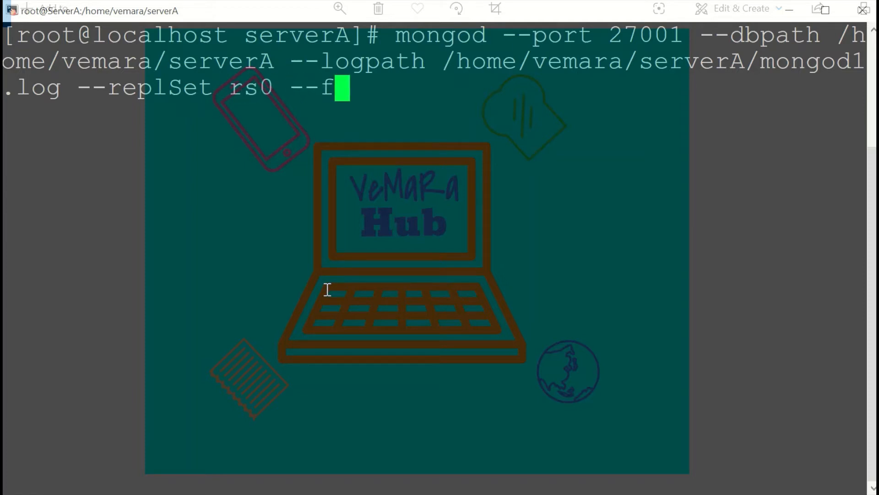
pyautogui.press('Return')
pyautogui.write('cd s')
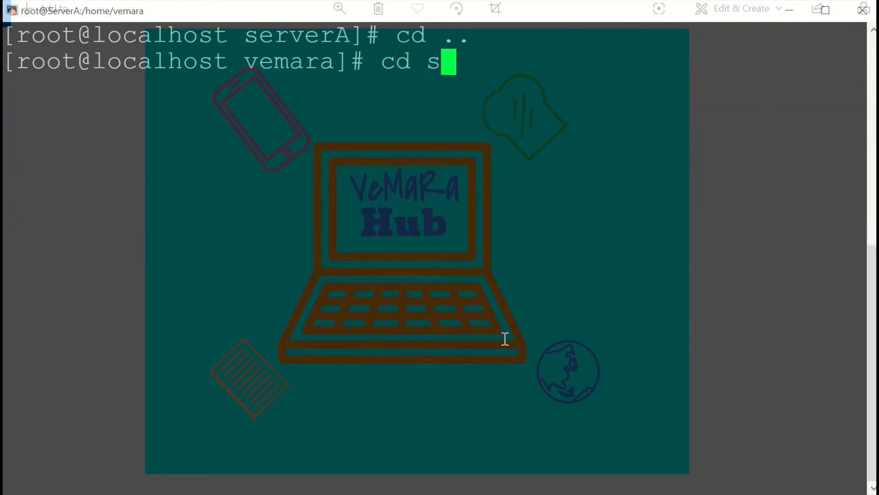
# Change into the next server folder and recall the mongod --port 27001 serverA command
pyautogui.write('erverB')
pyautogui.write('cd ..')
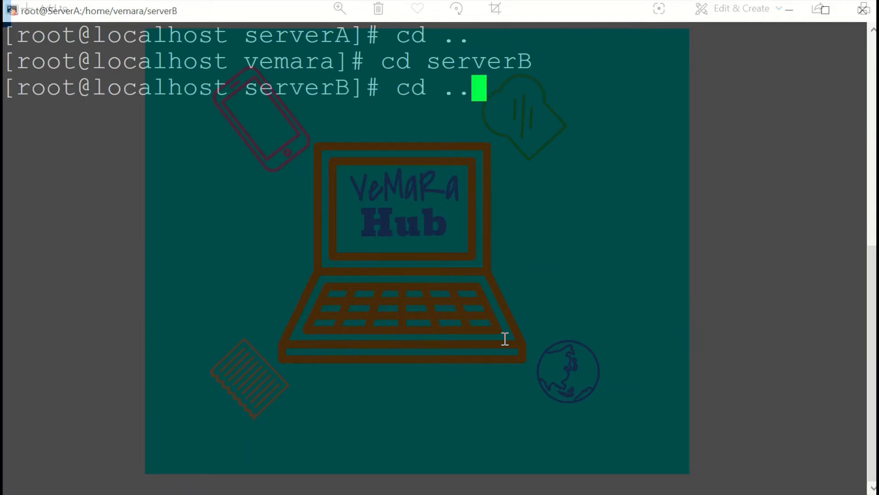
pyautogui.write('mongod --port 27001 --dbpath /home/vemara/serverA --logpath /home/vemara/serverA/mongod1.log --replSet rs0 --fork')
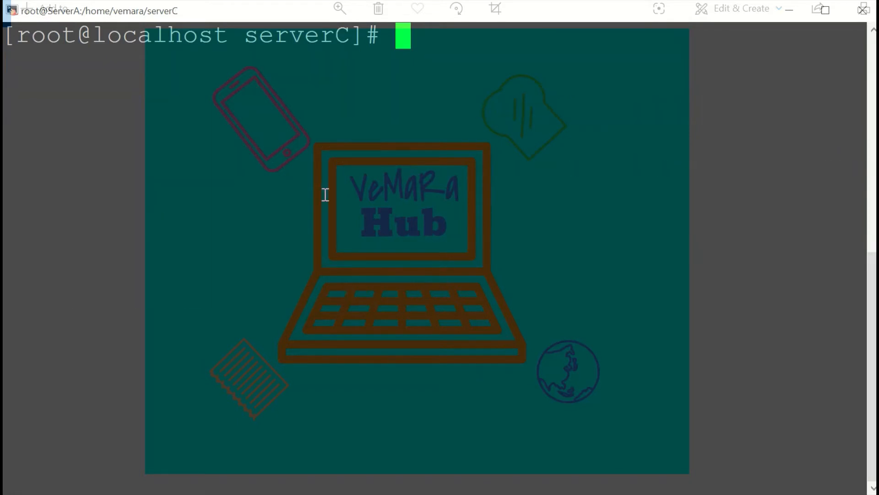
# View mongod.conf in vi, start mongod --config mongod.conf, and list mongod processes with ps -ef | grep
pyautogui.write('vi')
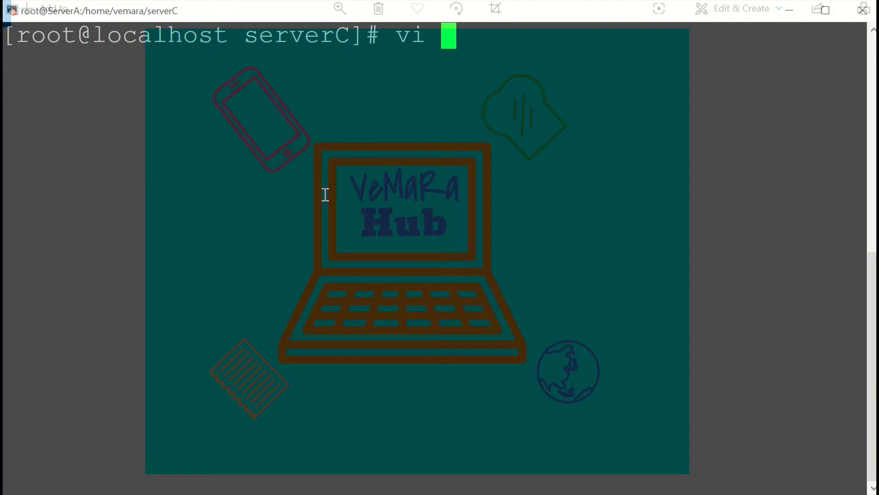
pyautogui.write('mongod.conf')
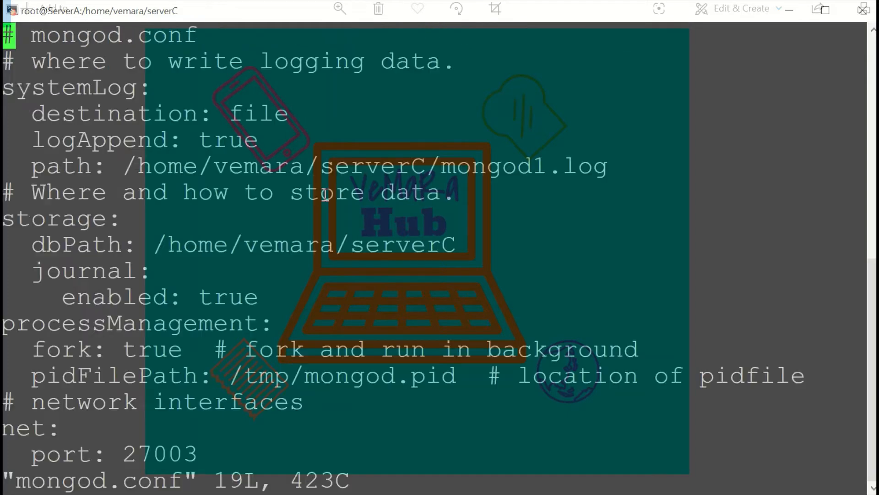
pyautogui.scroll(-3)
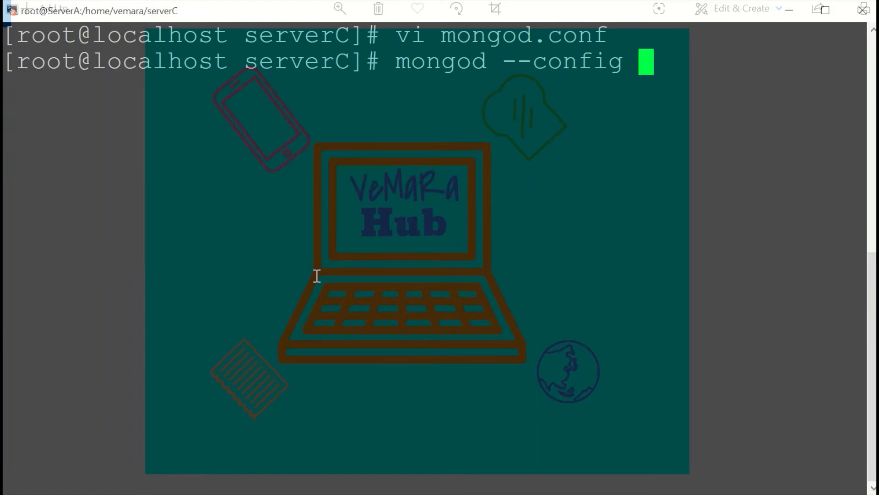
pyautogui.write('mongod.co')
pyautogui.write('ps')
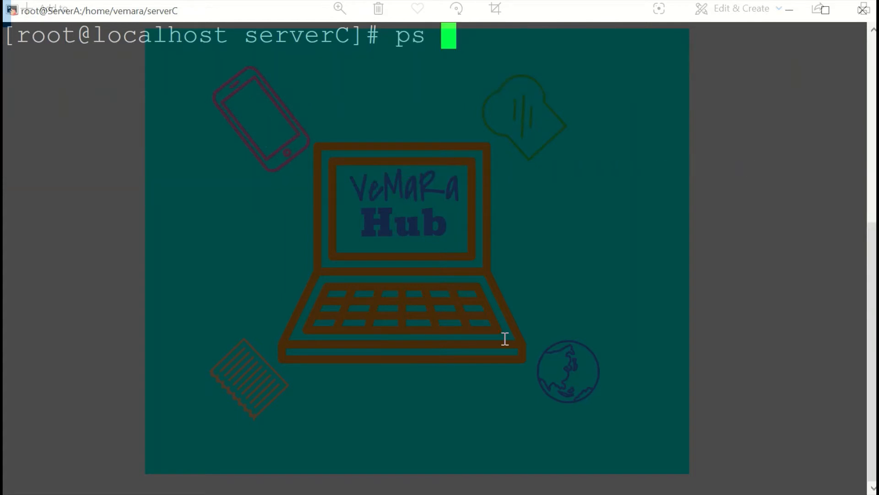
pyautogui.write('-ef | grep')
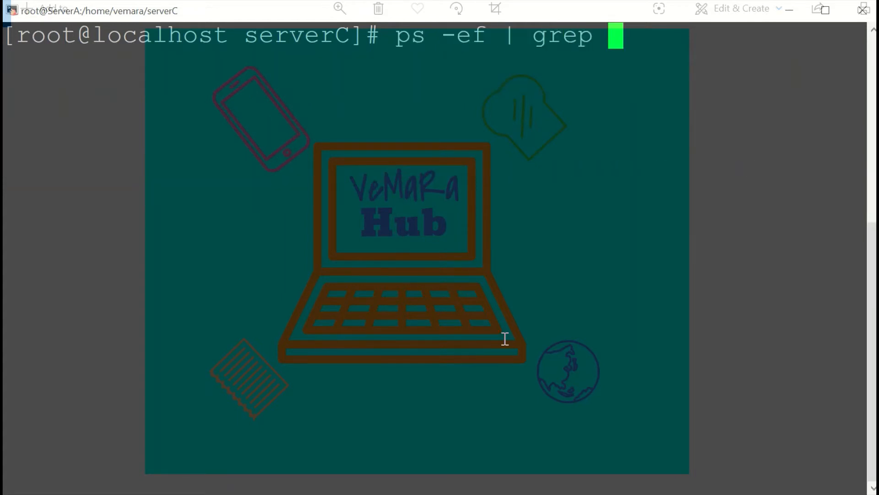
pyautogui.write('mong')
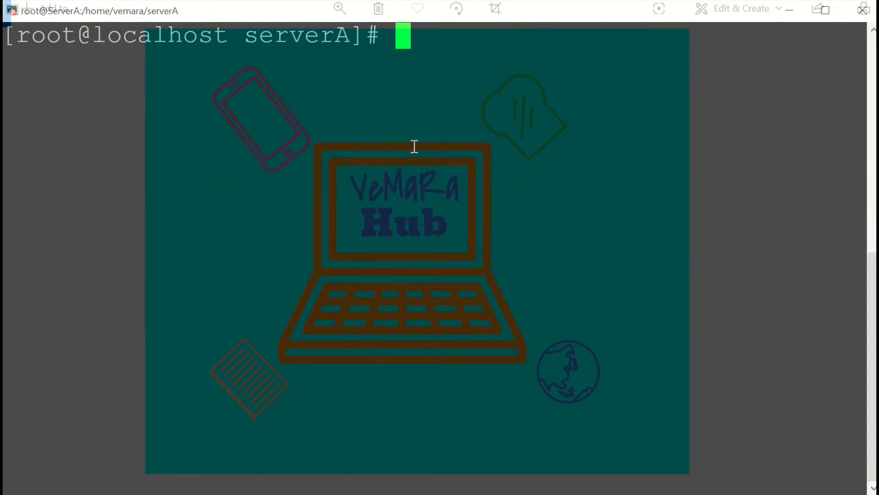
pyautogui.write('mongod')
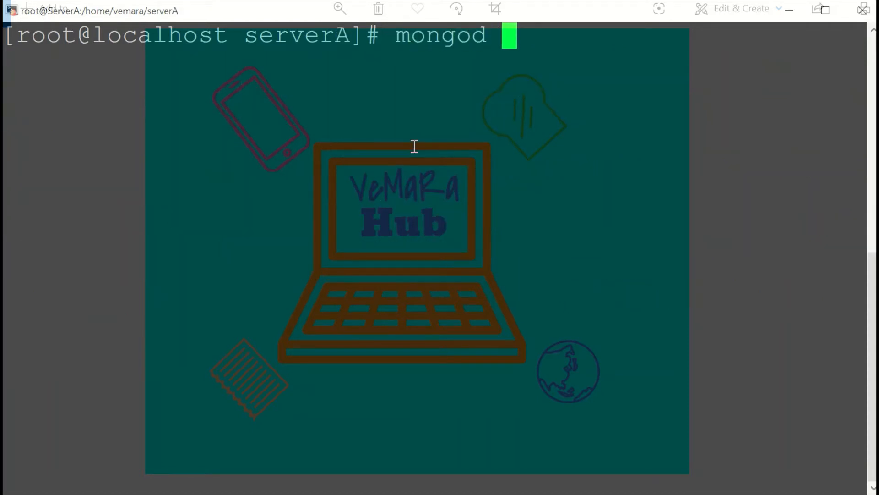
pyautogui.write('--master')
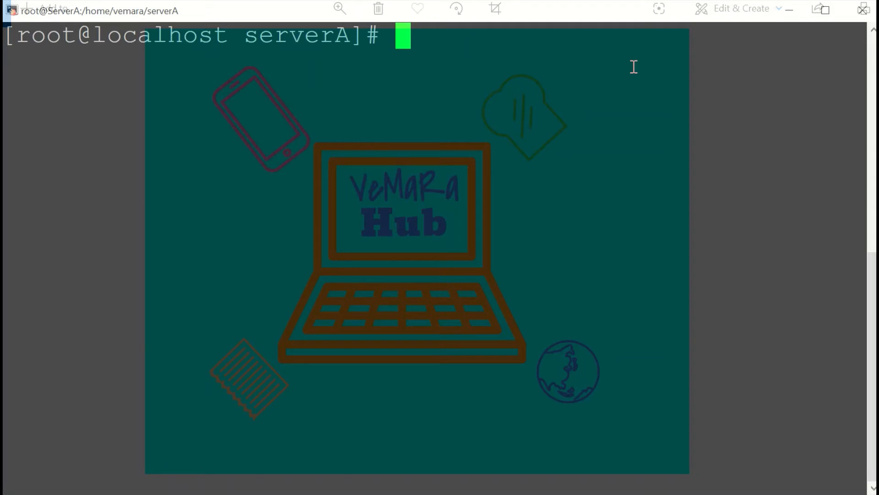
# Connect a mongo shell to port 27001 and define the cfg replica set configuration object
pyautogui.write('mongo')
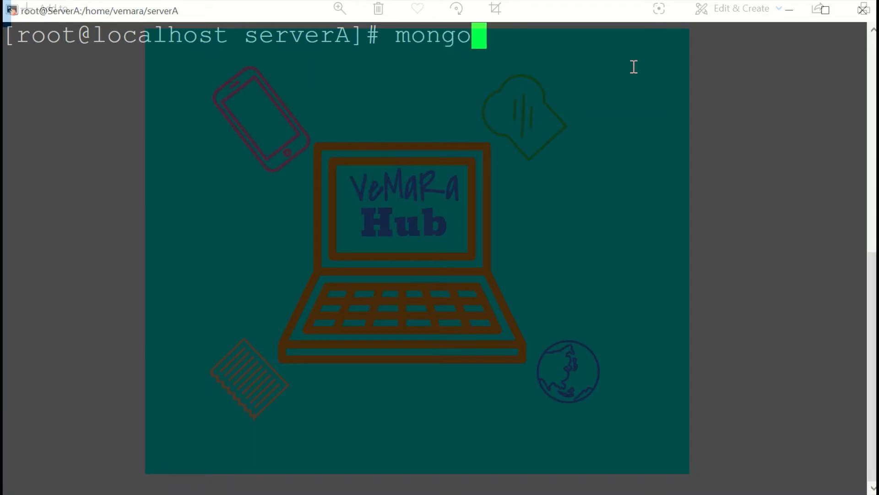
pyautogui.write('--po')
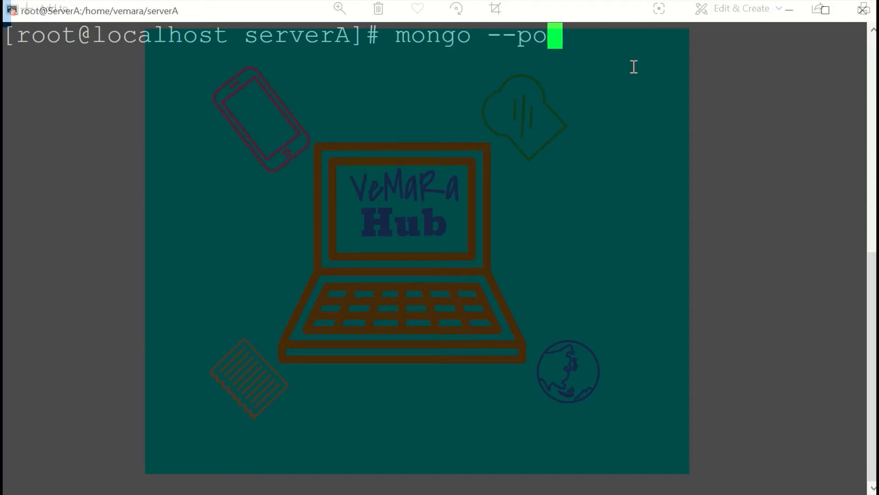
pyautogui.write('rt 27001')
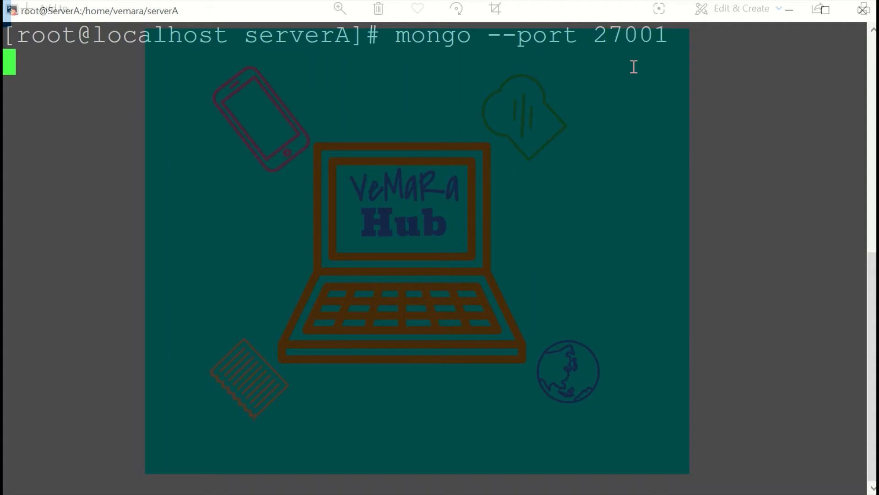
pyautogui.write('cfg={"_id":"rs0",')
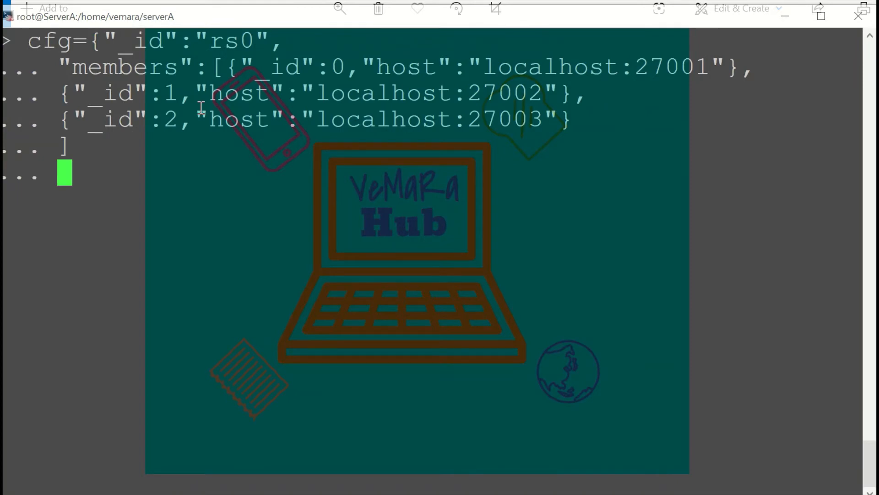
pyautogui.write('}')
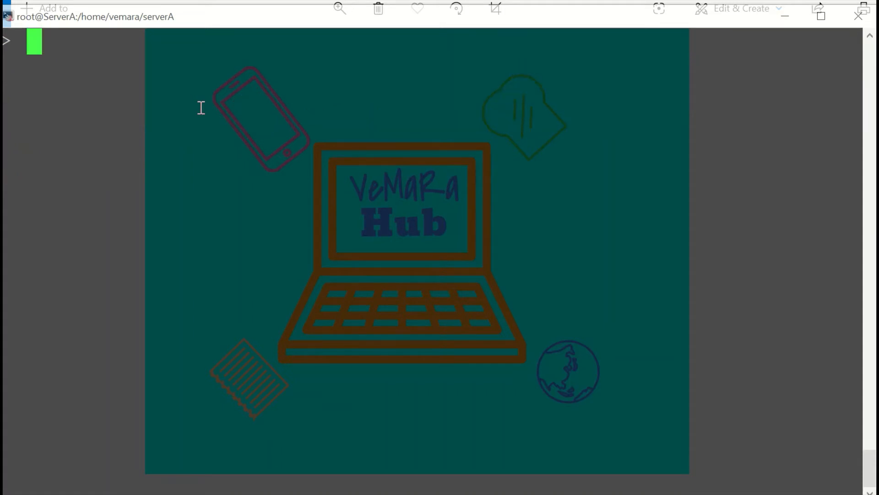
# Initiate replica set rs0 with rs.initiate(cfg)
pyautogui.write('rs.inita')
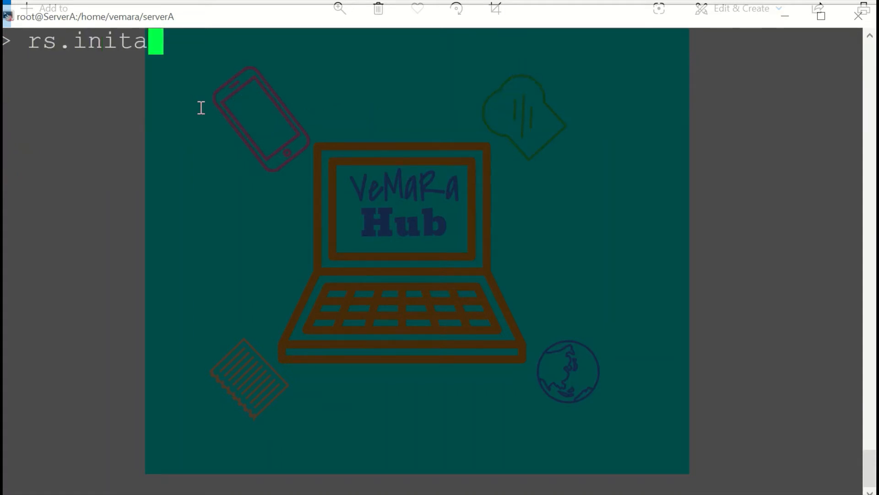
pyautogui.write('iat')
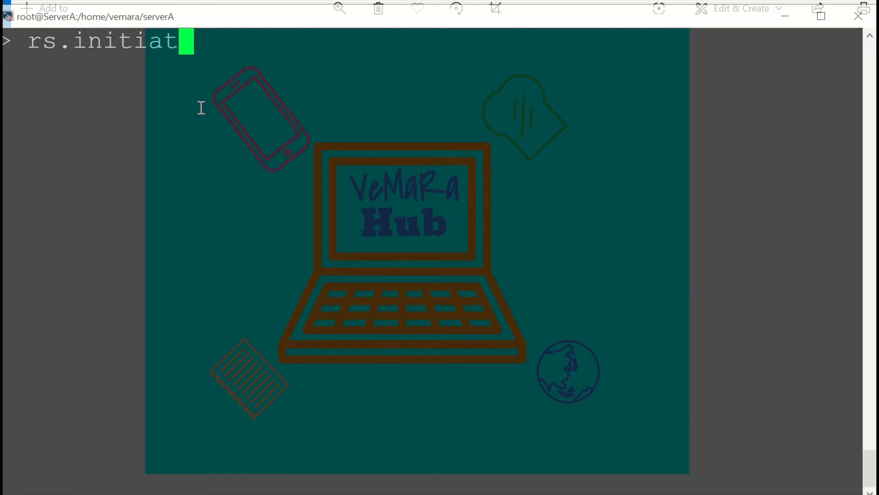
pyautogui.write('e(cfg)')
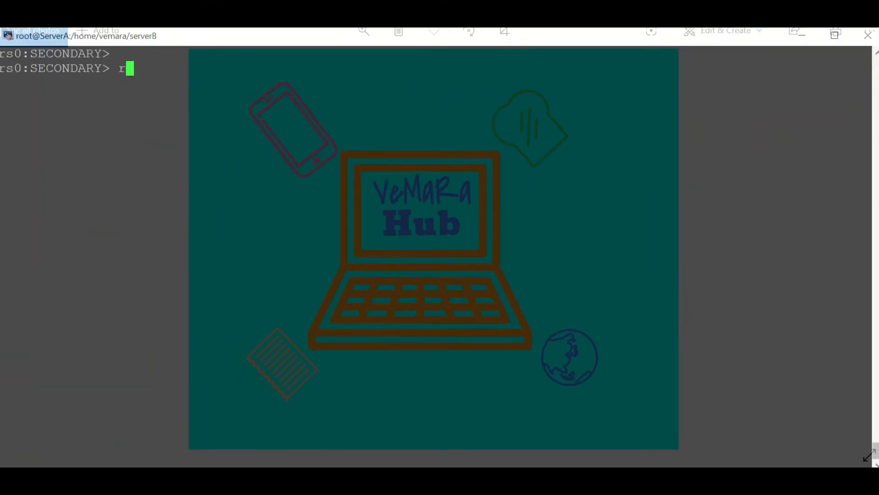
# Run rs.status() on serverB and scroll through the rs0 member states
pyautogui.write('s.status(')
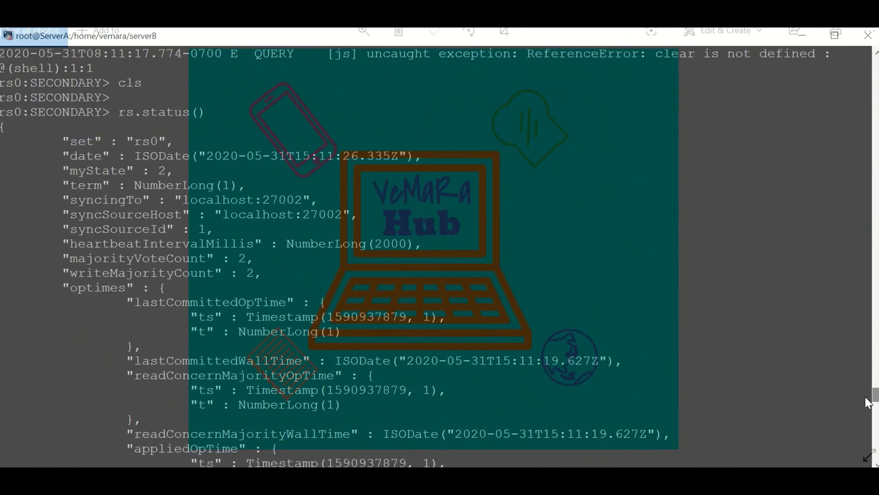
pyautogui.doubleClick(145, 140)
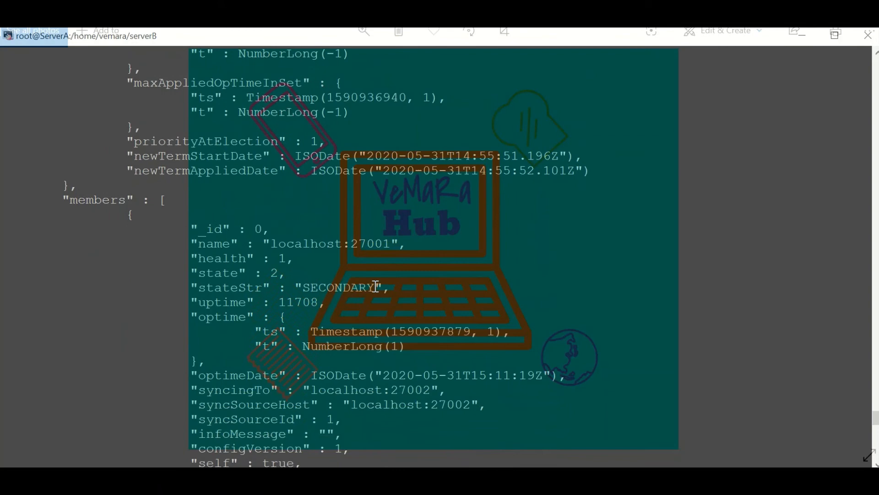
pyautogui.scroll(-3)
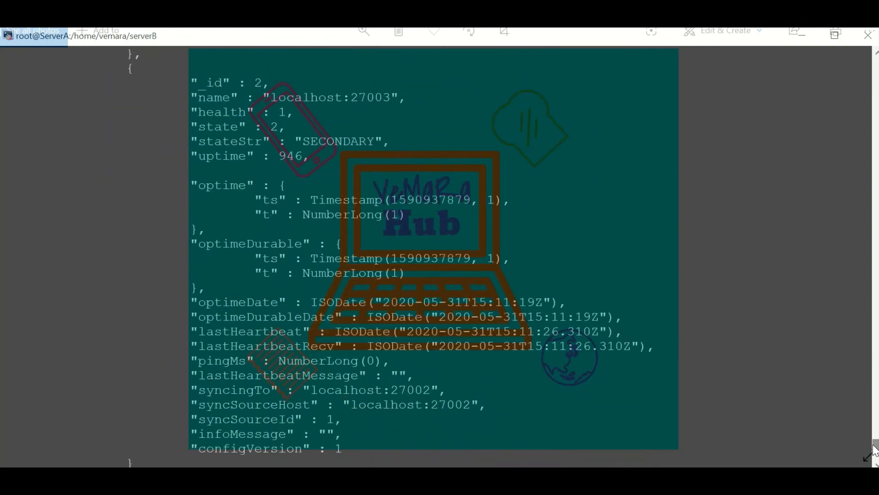
pyautogui.scroll(-3)
pyautogui.write('mongo --port 2700')
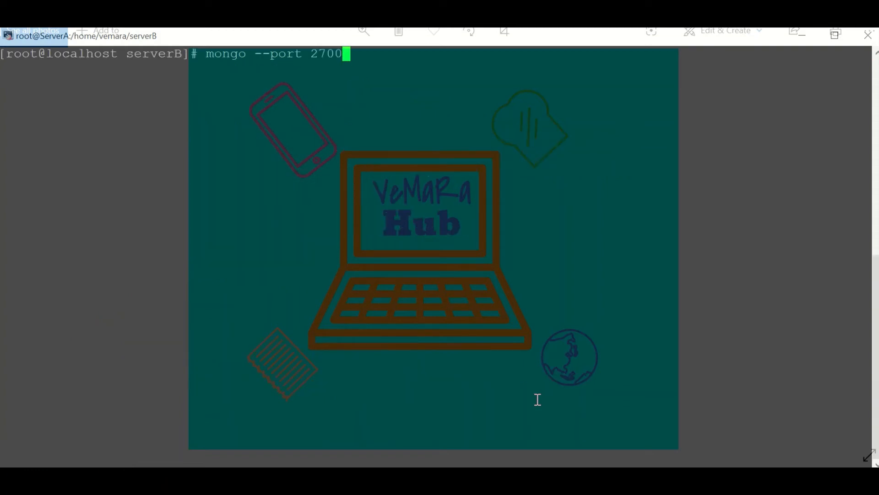
# Connect to the primary's mongo shell and display the replica configuration with rs.conf()
pyautogui.press('enter')
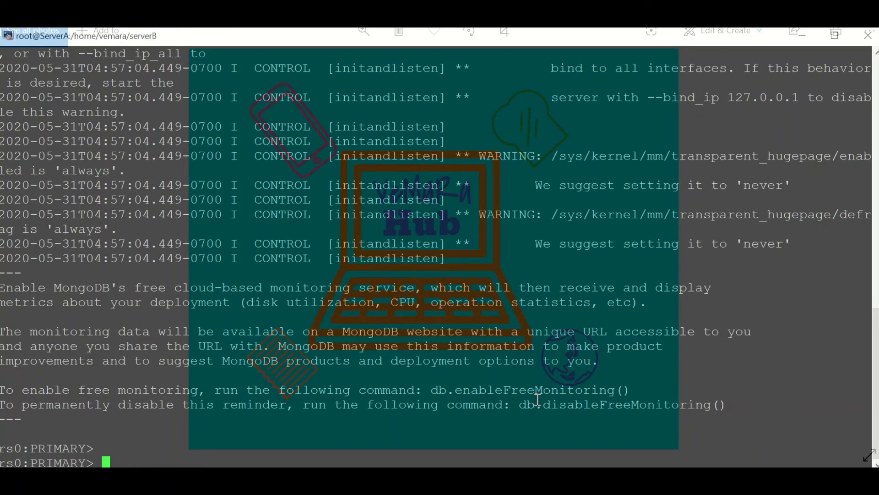
pyautogui.write('rs.conf()')
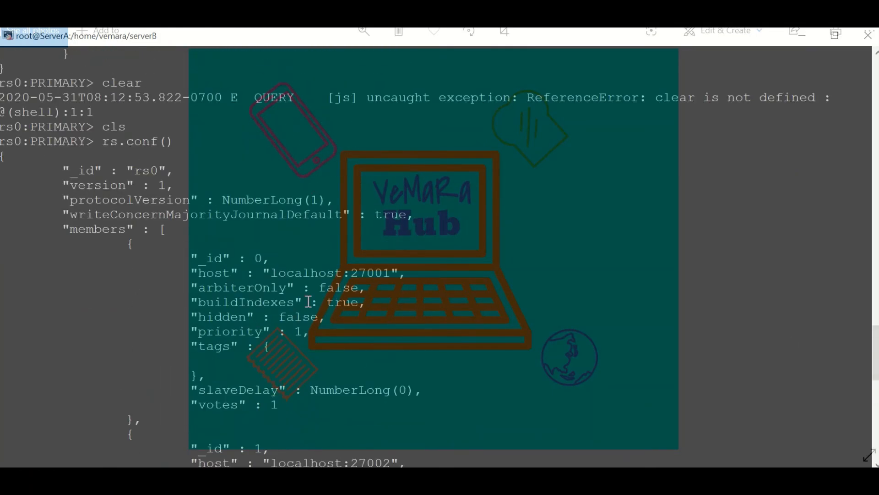
pyautogui.doubleClick(227, 317)
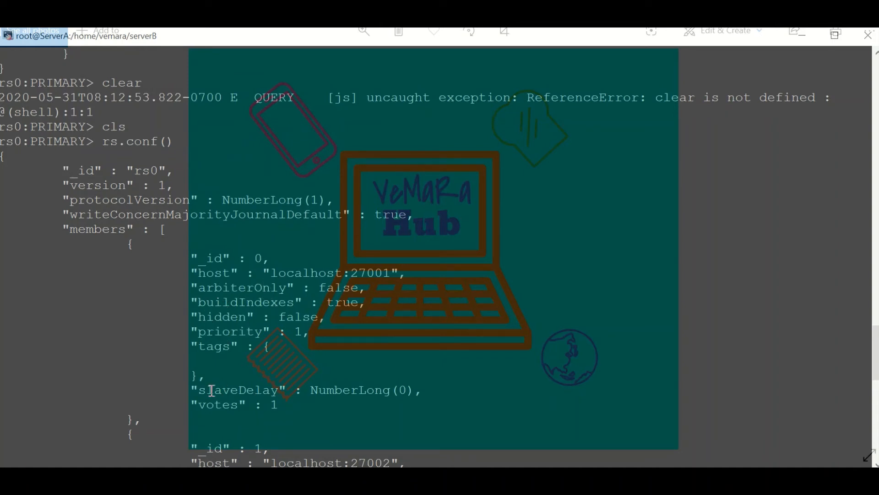
pyautogui.doubleClick(245, 390)
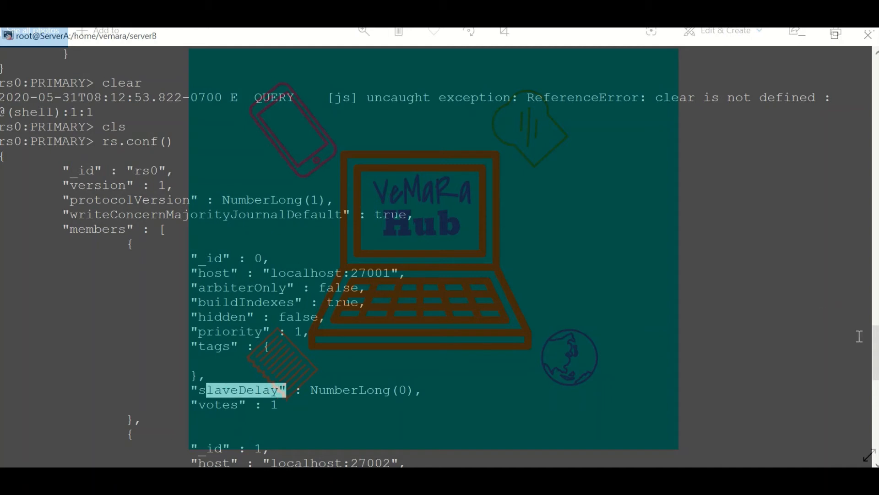
# Store the configuration as cfg=rs.conf() and read cfg.members[0].priority, which returns 1
pyautogui.write('cf')
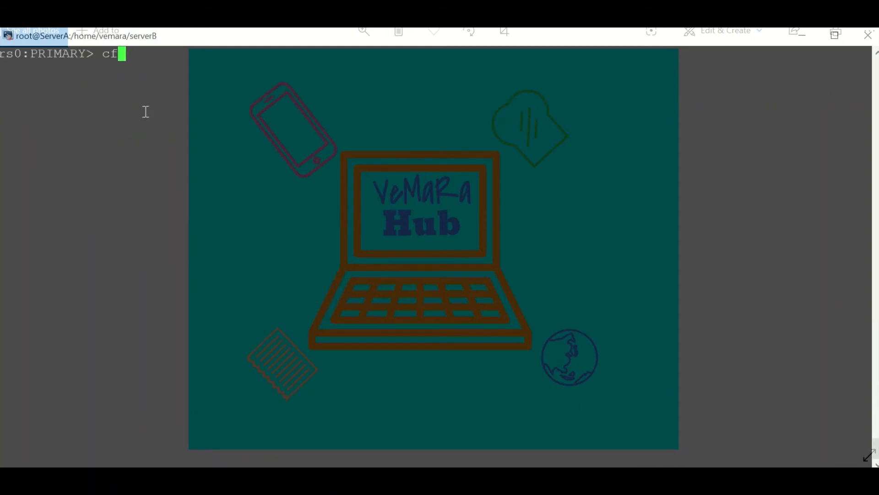
pyautogui.write('g=rs')
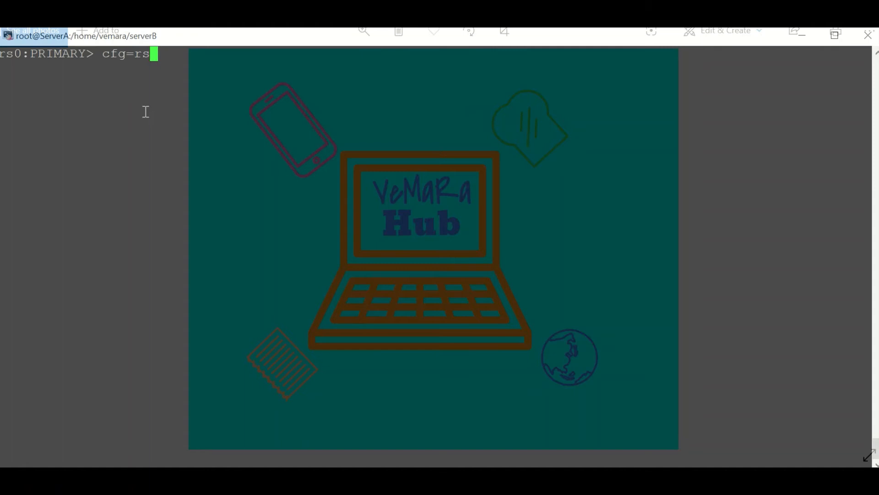
pyautogui.write('.conf')
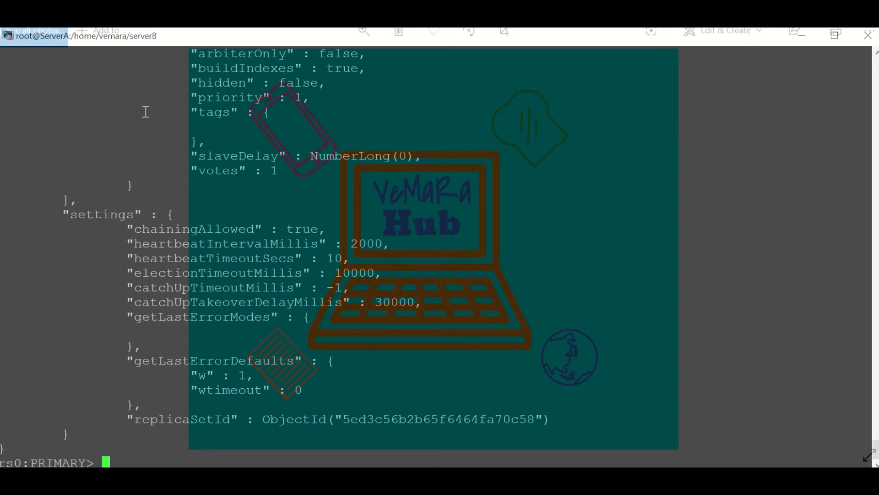
pyautogui.write('cfg')
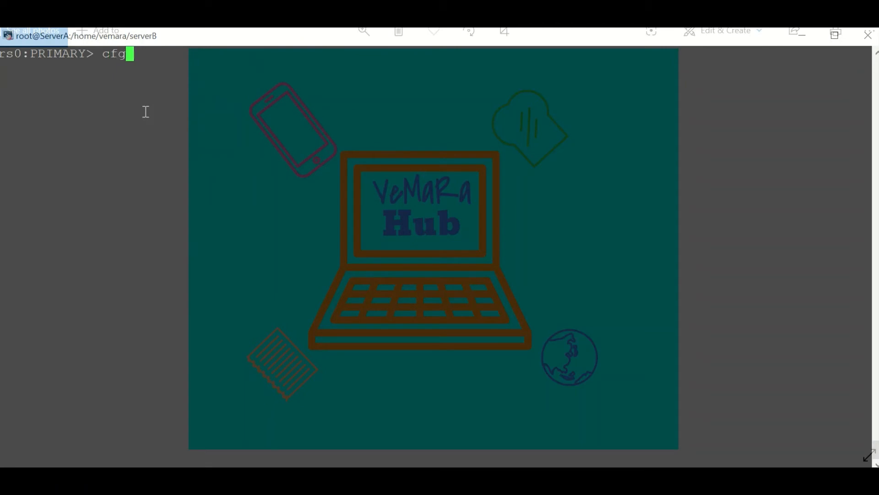
pyautogui.write('.m')
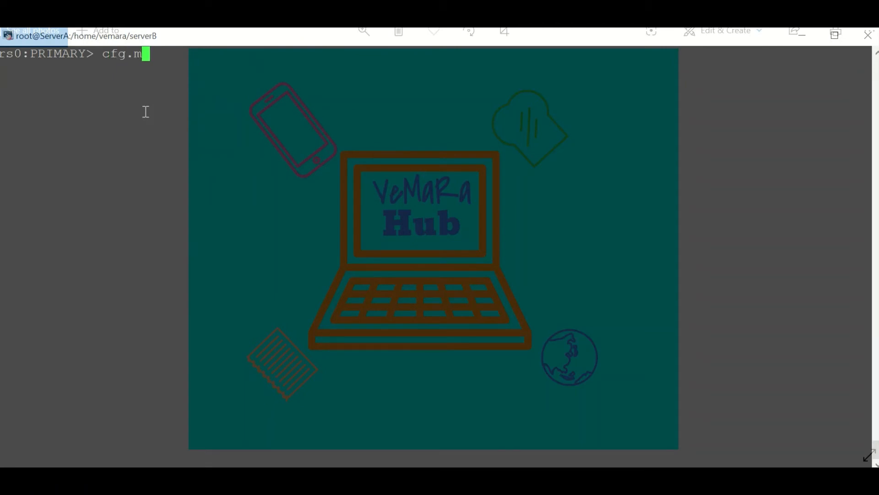
pyautogui.write('embers')
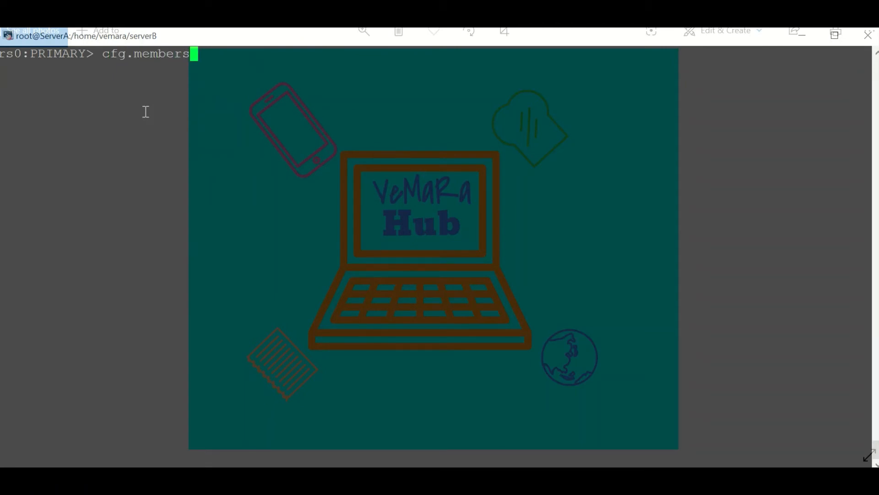
pyautogui.write('[0')
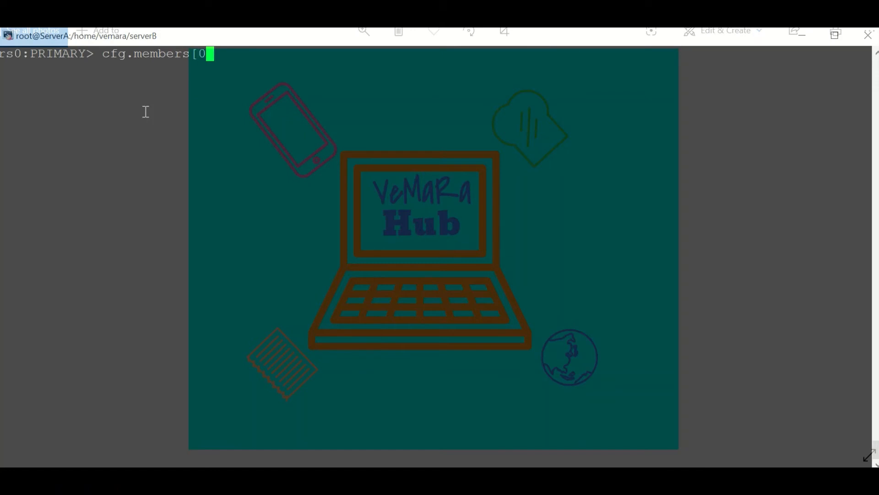
pyautogui.write('.')
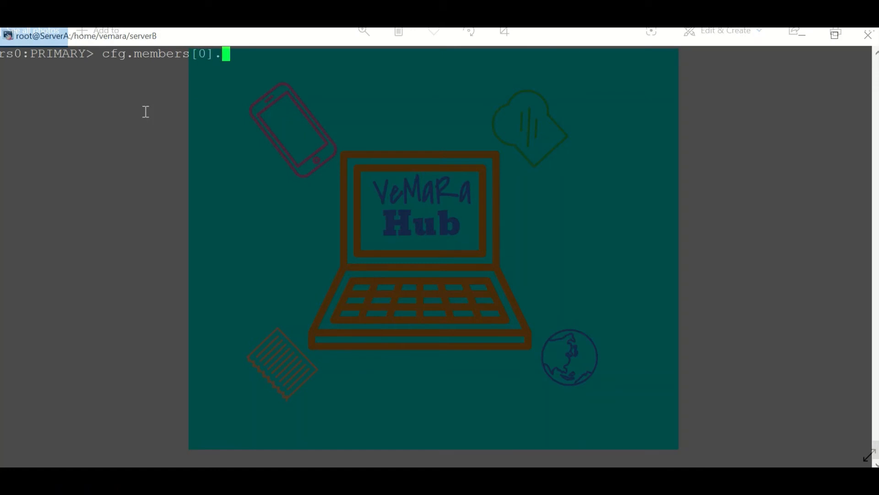
pyautogui.write('priority')
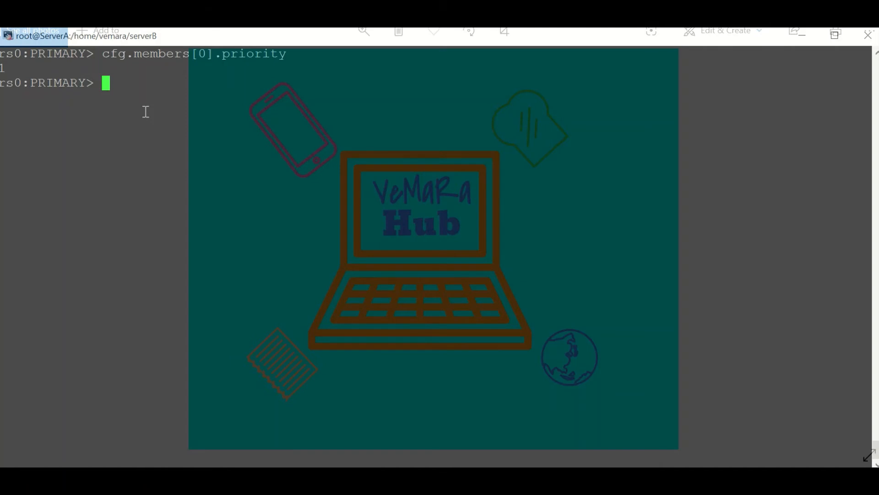
# Set cfg.members[0].priority=2
pyautogui.write('cf')
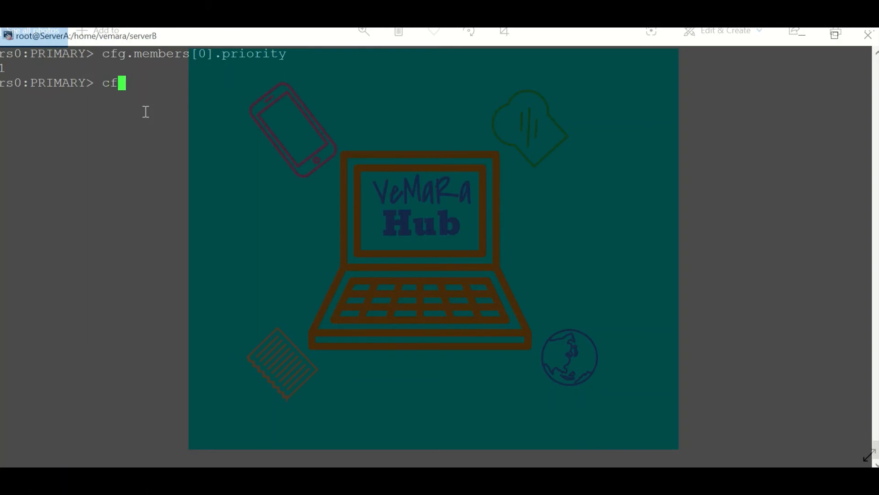
pyautogui.write('g.members[0].priority=')
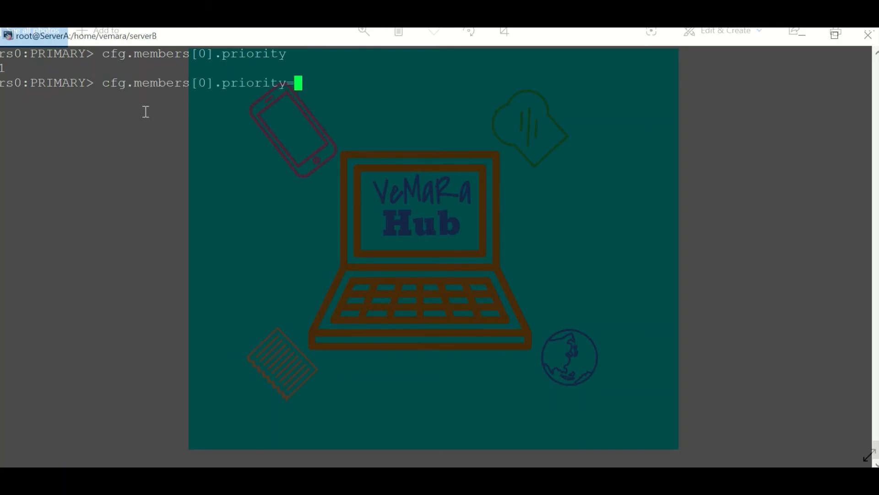
pyautogui.write('2')
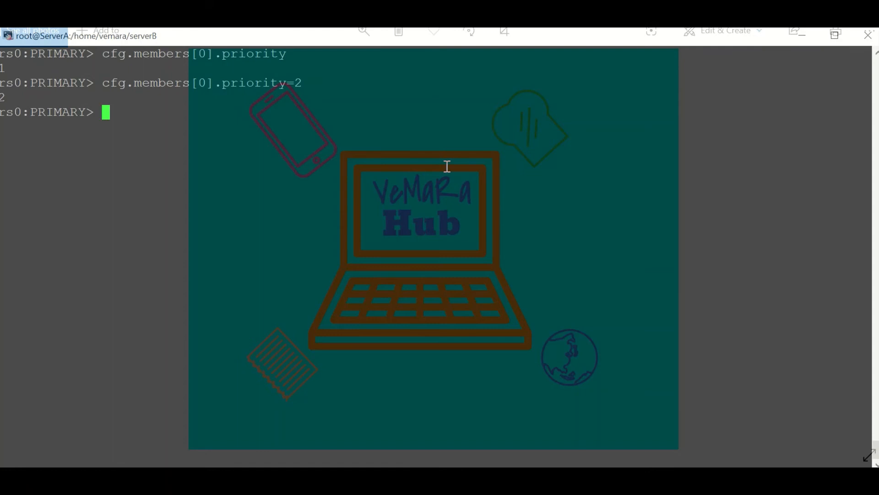
# Apply the change with rs.reconfig(cfg), getting ok 1, and recheck with rs.conf()
pyautogui.write('rs.re')
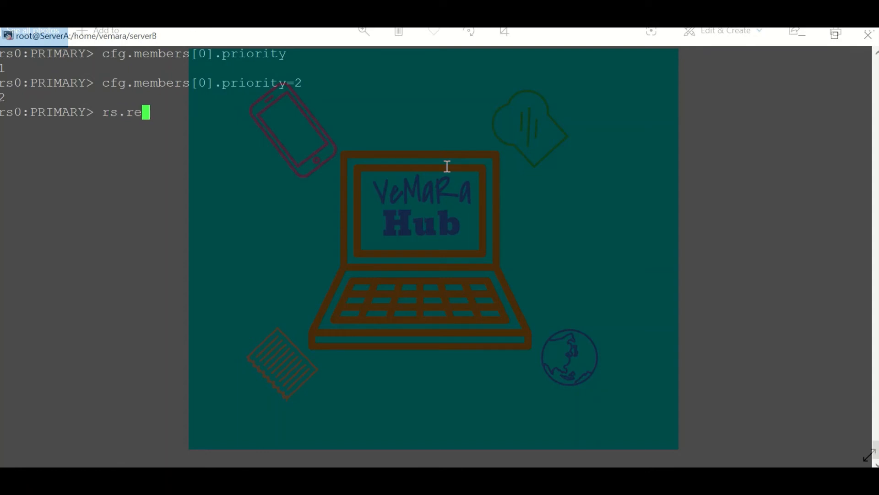
pyautogui.write('config')
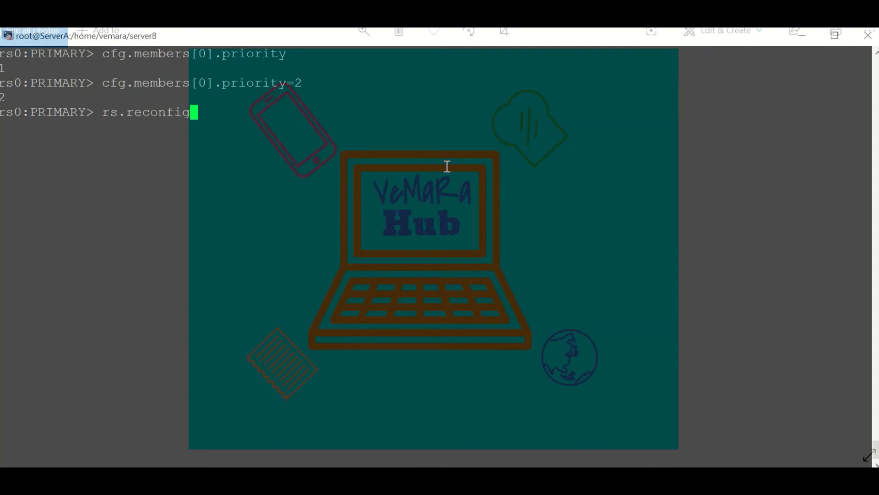
pyautogui.write('(cfg')
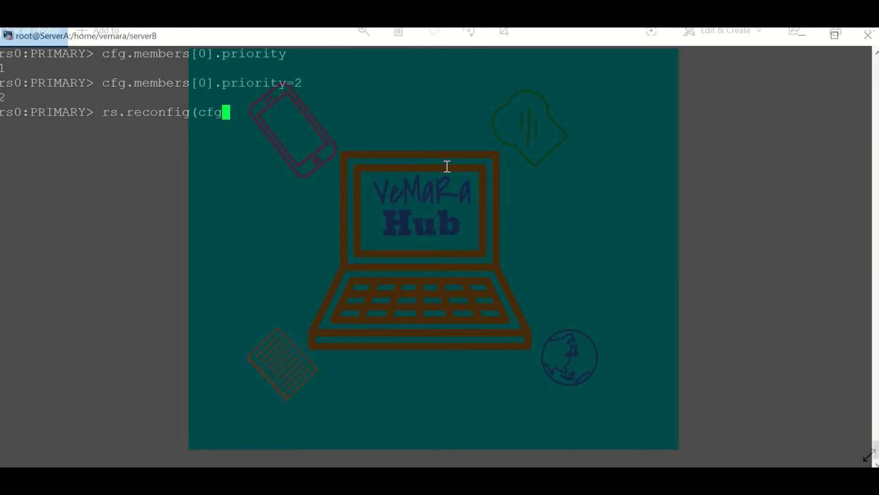
pyautogui.press('enter')
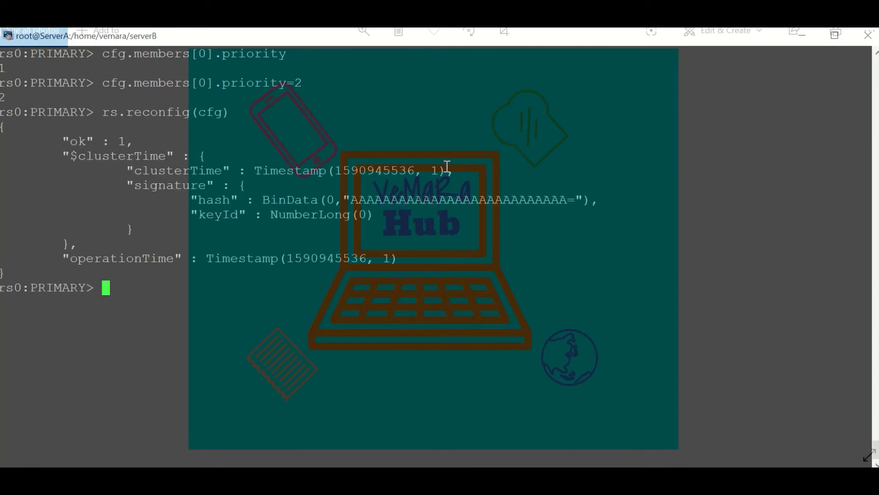
pyautogui.write('rs')
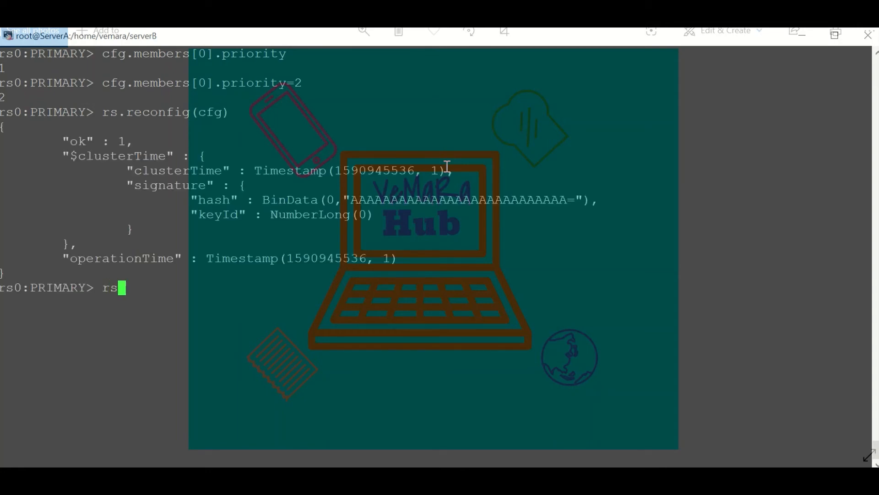
pyautogui.write('.cof')
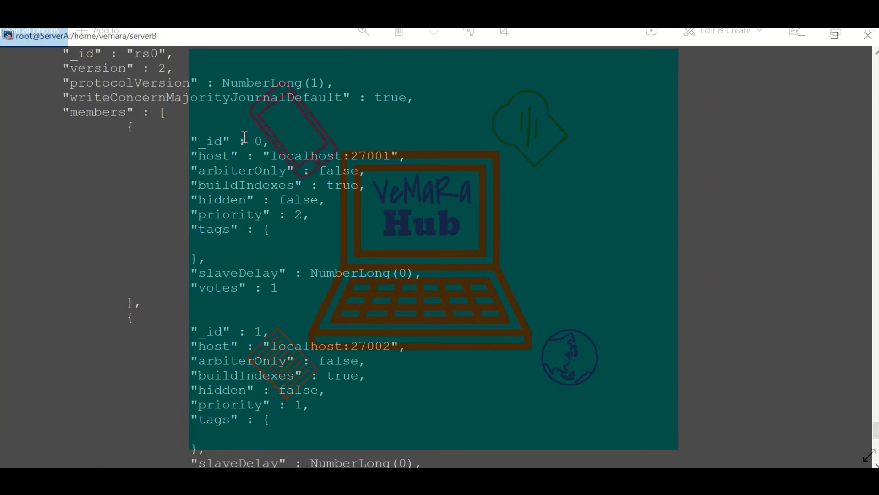
pyautogui.moveTo(298, 216)
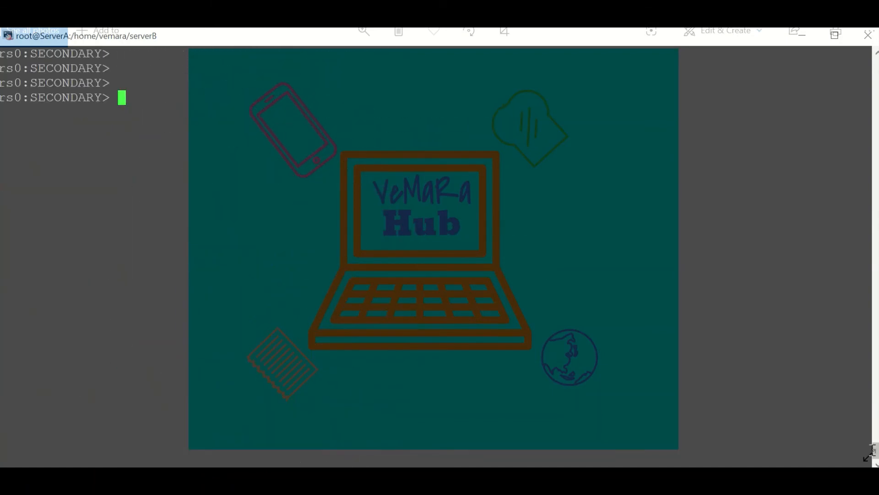
# Query rs.isMaster().primary, which reports localhost:27001, then rs.isMaster().me
pyautogui.write('r')
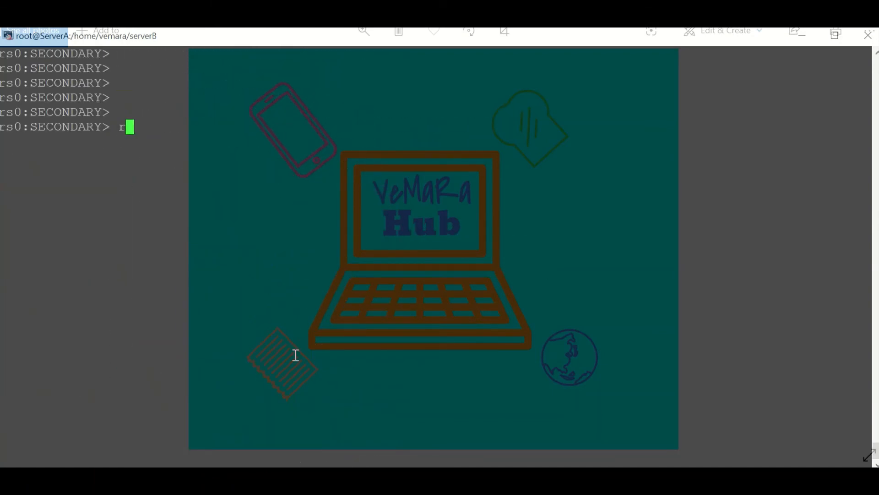
pyautogui.write('s.isM')
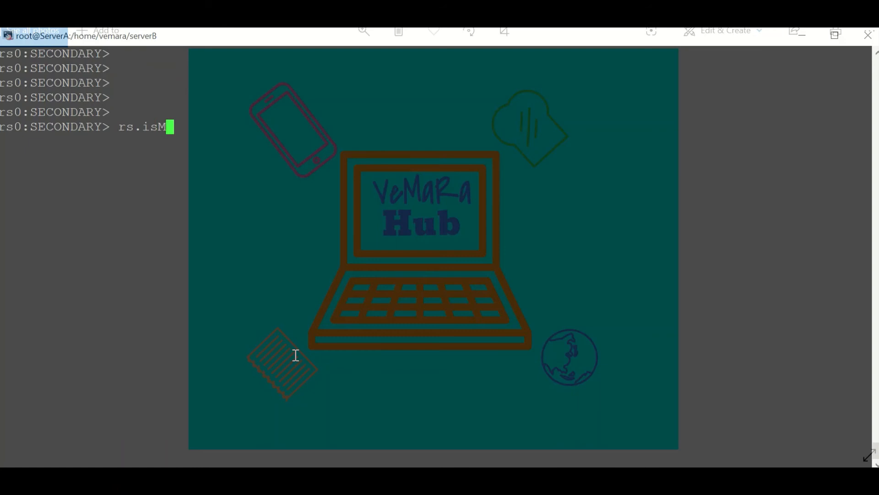
pyautogui.write('aster()')
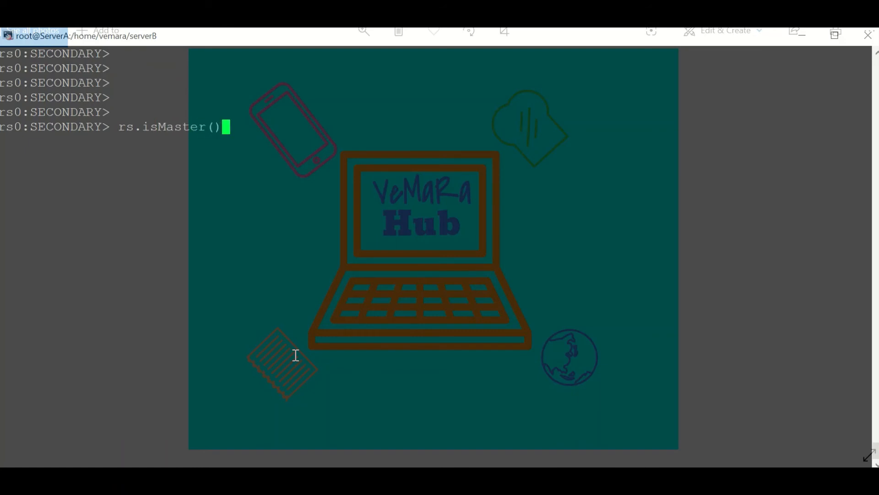
pyautogui.write('.primary')
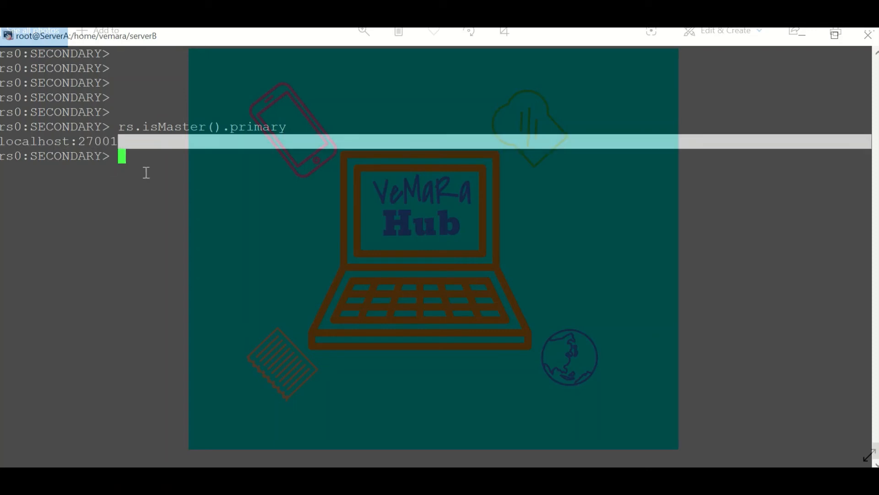
pyautogui.write('rs.isMaster().')
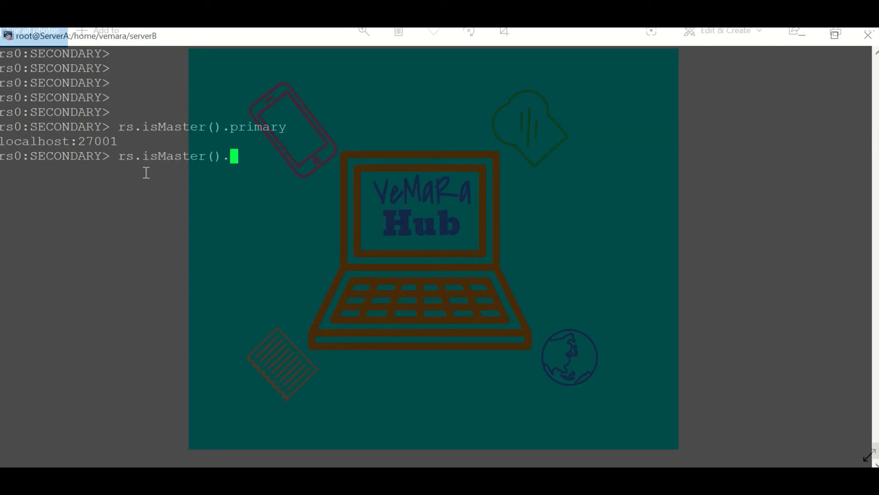
pyautogui.write('m')
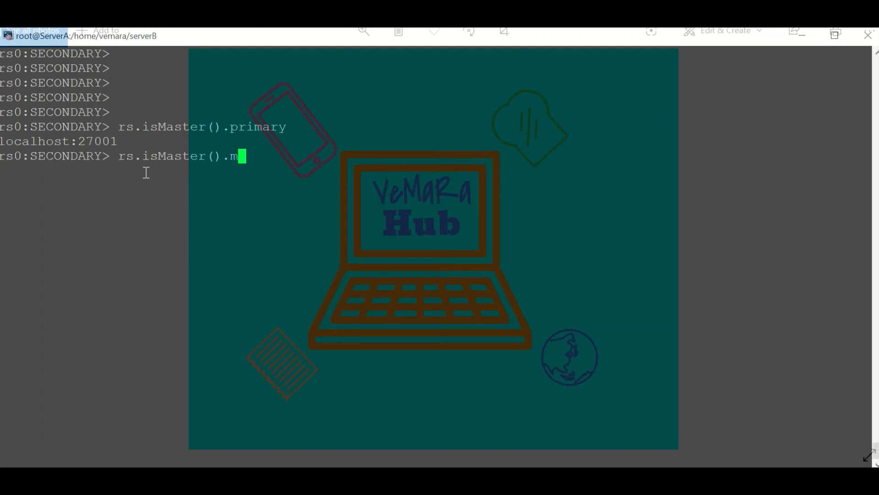
pyautogui.write('e')
pyautogui.write('show db')
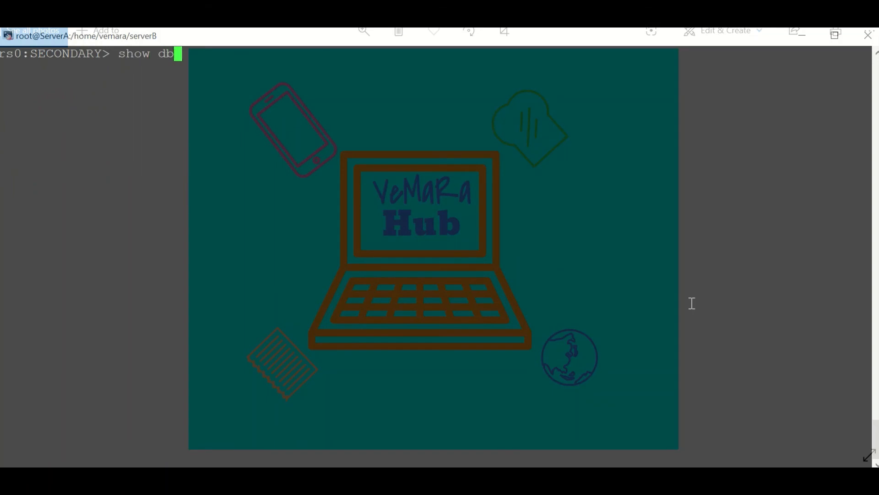
# Run show dbs on the secondary, hit the not-master error, enable rs.slaveOk(), and retry show dbs
pyautogui.write('s')
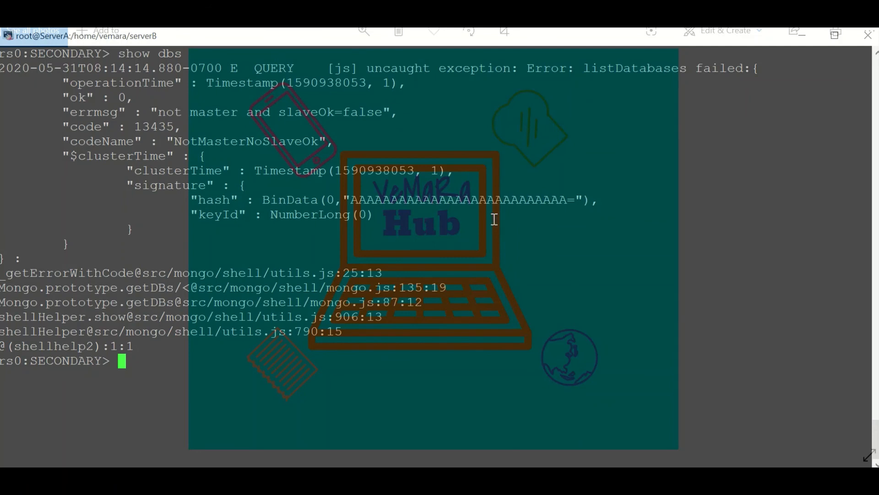
pyautogui.moveTo(159, 112); pyautogui.dragTo(385, 112)
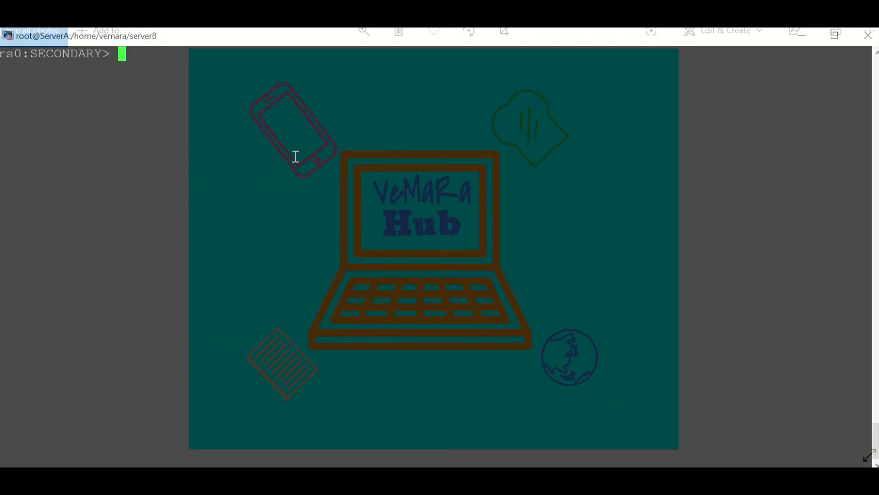
pyautogui.write('rs.slaveOk(')
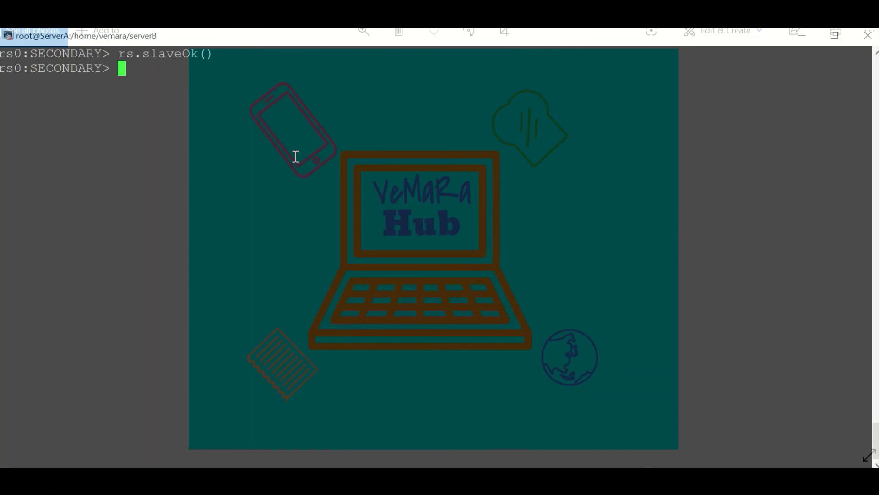
pyautogui.write('show d')
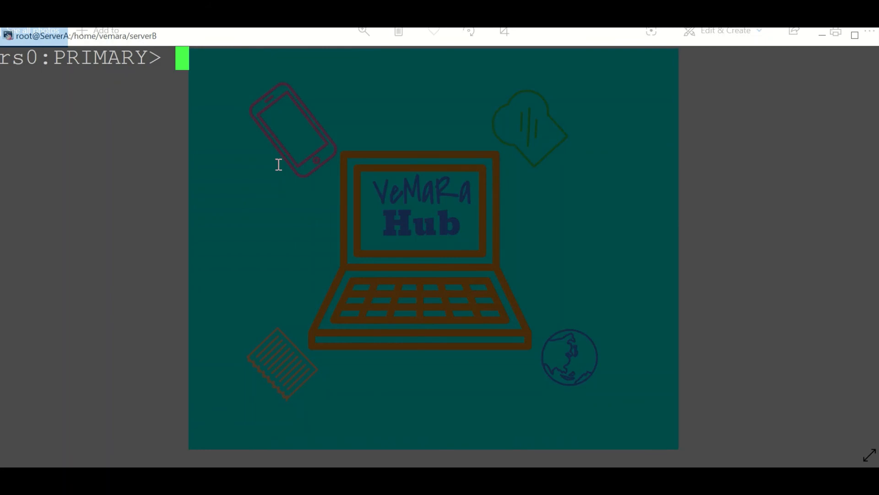
# Add member localhost:27004 to rs0 with rs.add
pyautogui.write('rs.add(')
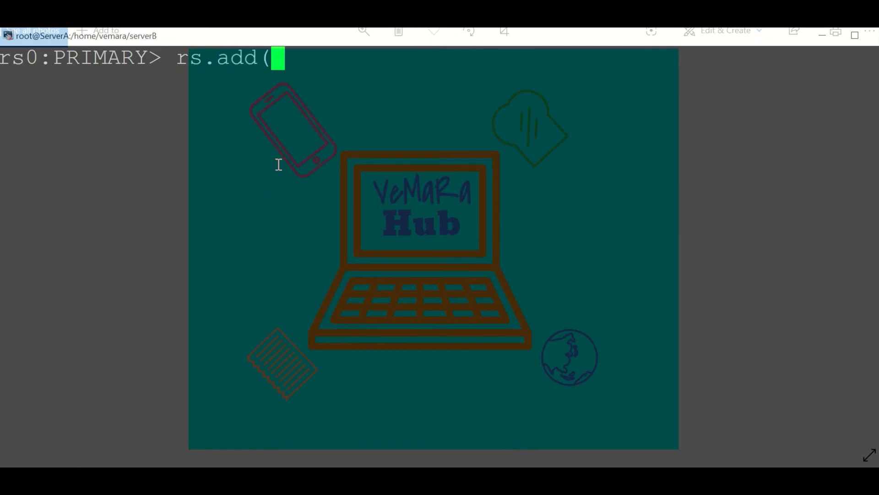
pyautogui.write('"localh')
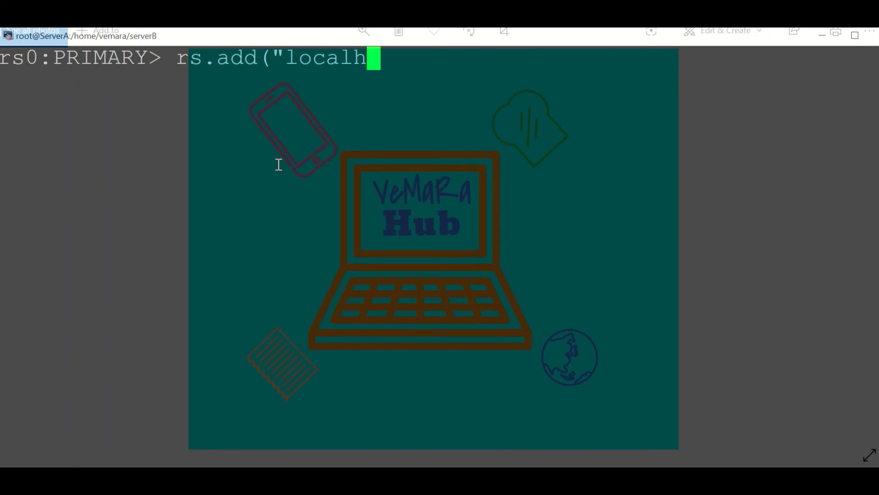
pyautogui.write('ost:27')
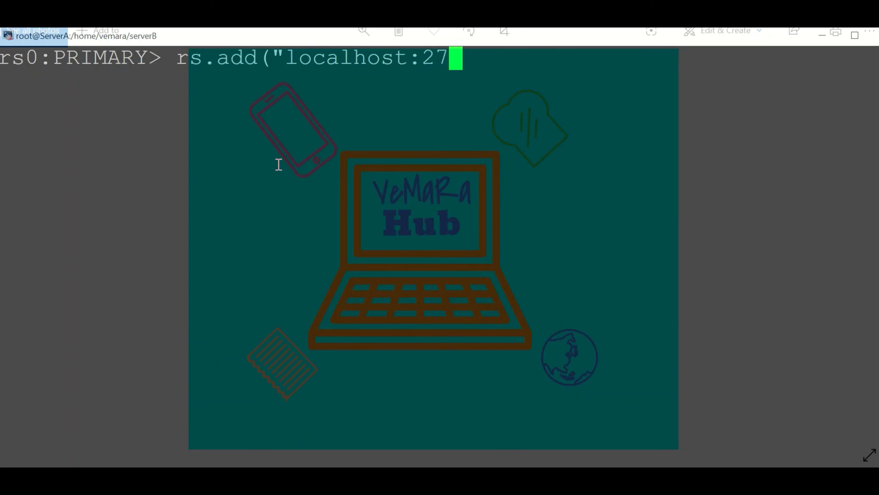
pyautogui.write('004"')
pyautogui.write('rs.a')
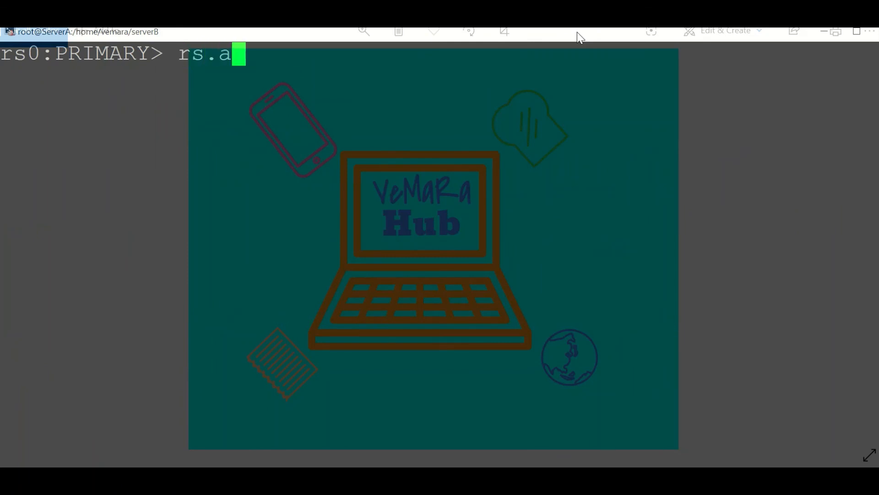
# Add a localhost arbiter to rs0 with rs.addArb
pyautogui.write('ddArb(')
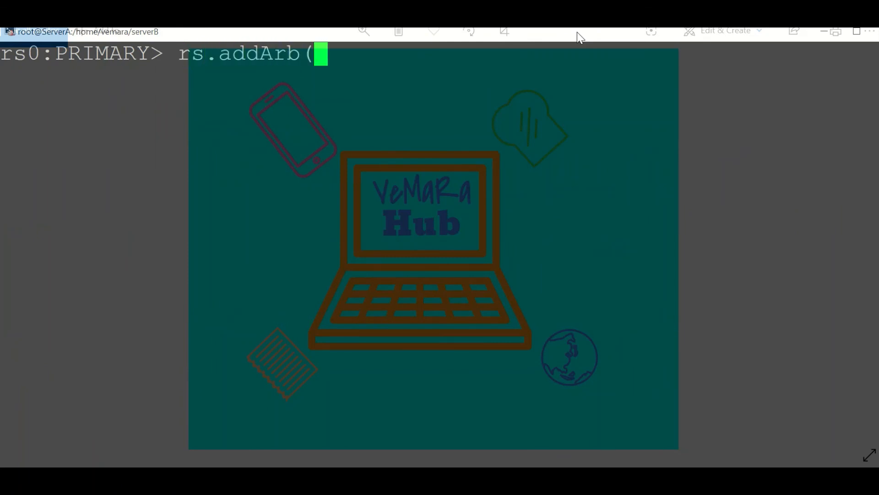
pyautogui.write('"lo')
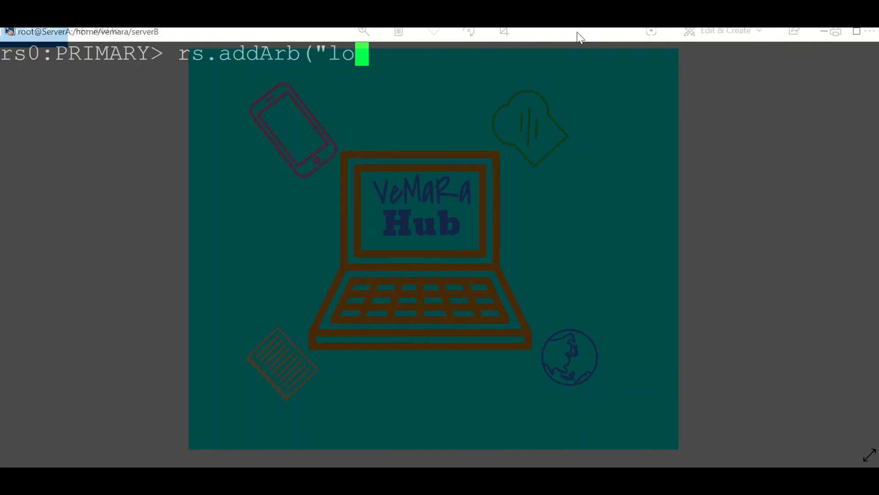
pyautogui.write('calhost:')
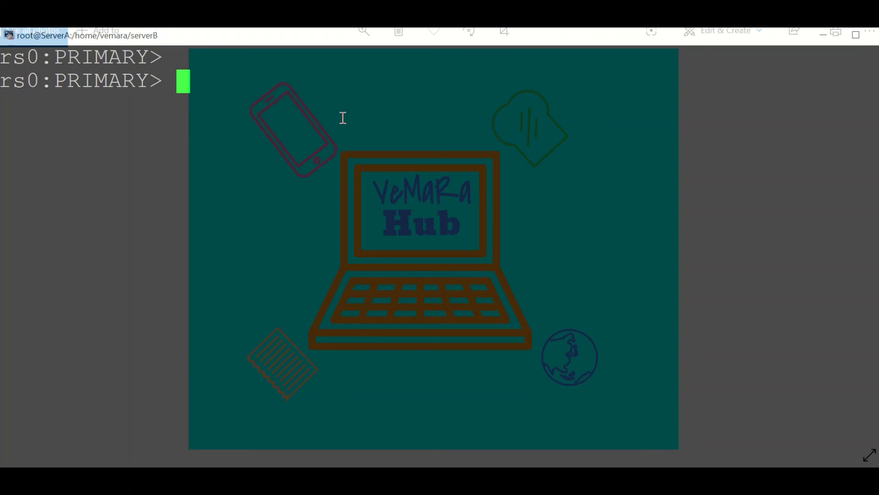
# Remove the member localhost:27017 from replica set rs0 with rs.remove("localhost:27017")
pyautogui.write('rs.re')
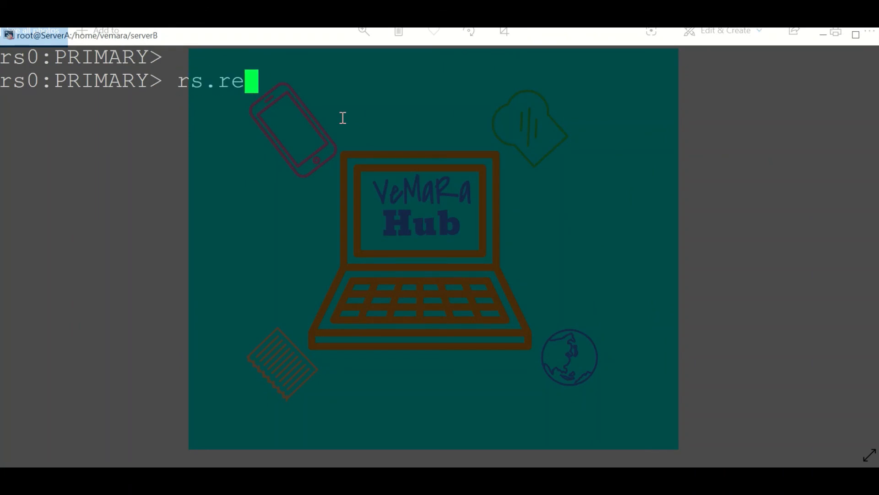
pyautogui.write('move("loc')
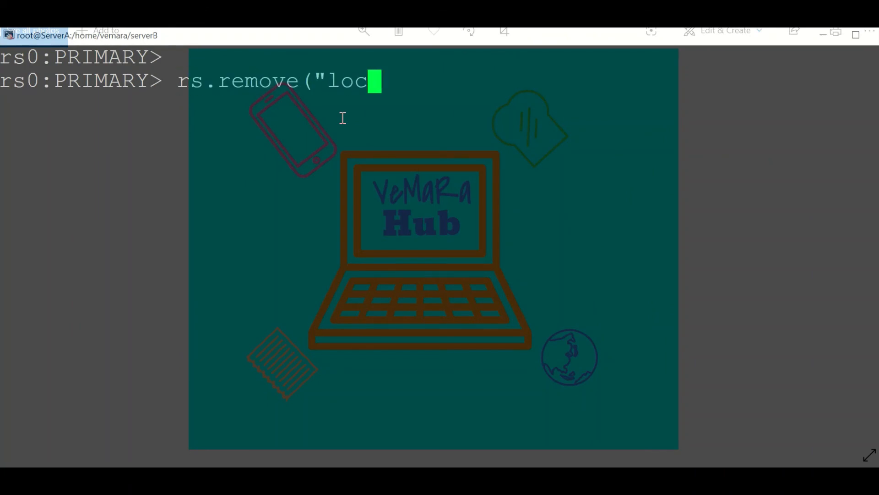
pyautogui.write('alhost:2')
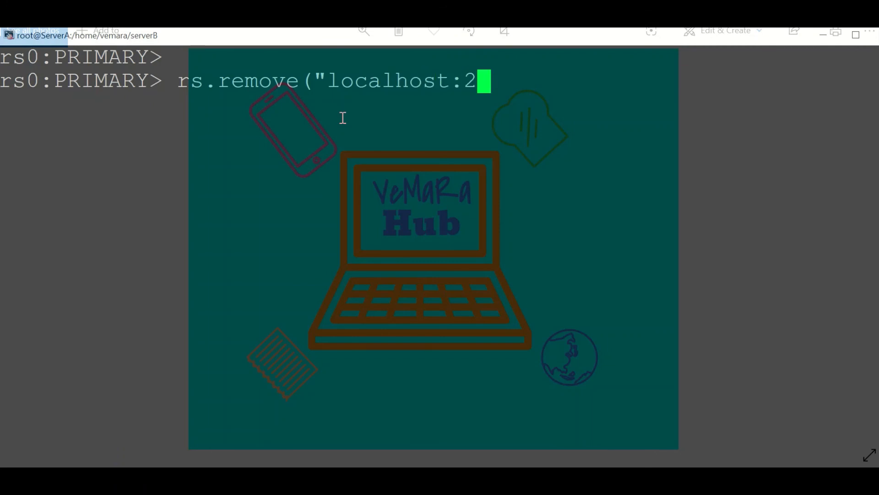
pyautogui.write('7017"')
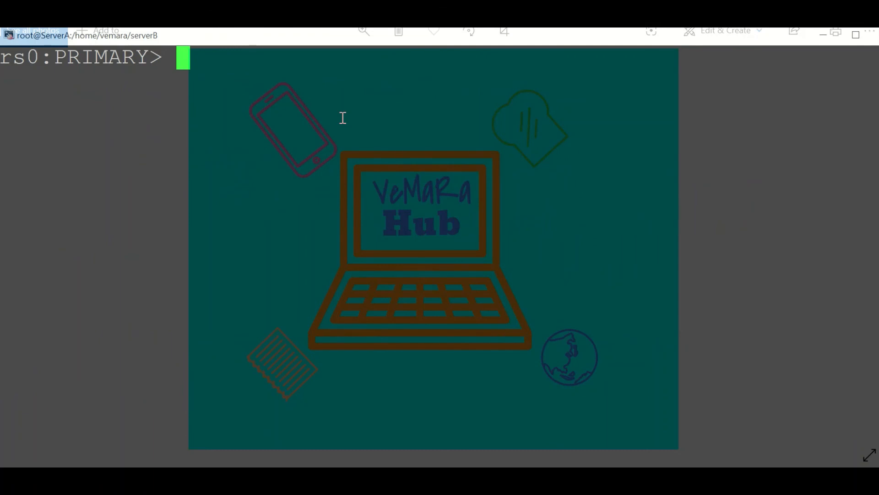
# Enter rs.stepDown() at the rs0 PRIMARY prompt to force the primary to step down
pyautogui.write('rs')
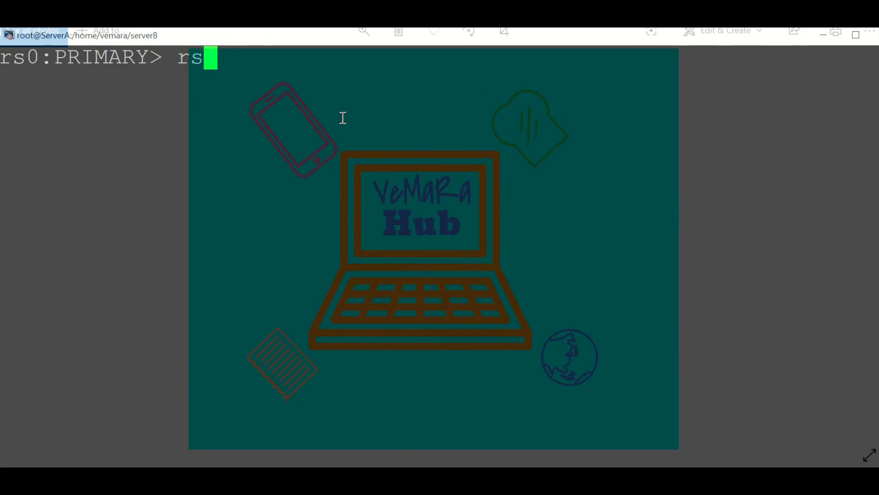
pyautogui.write('.step')
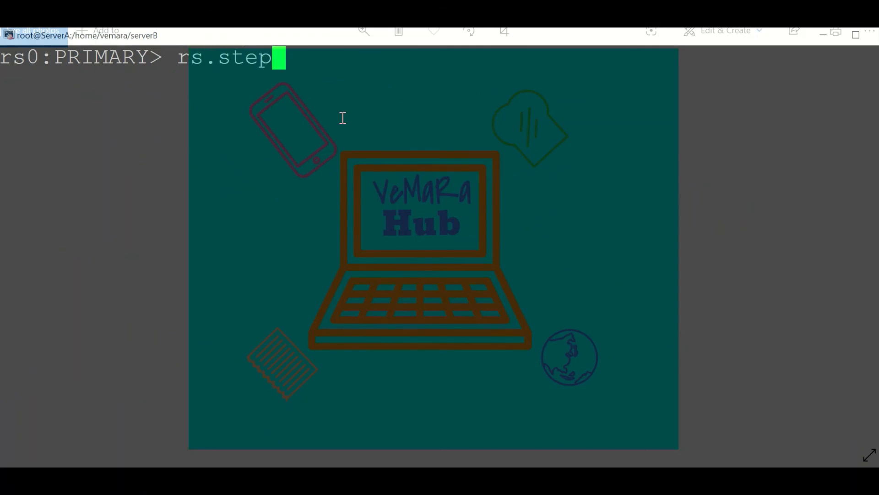
pyautogui.write('Down()')
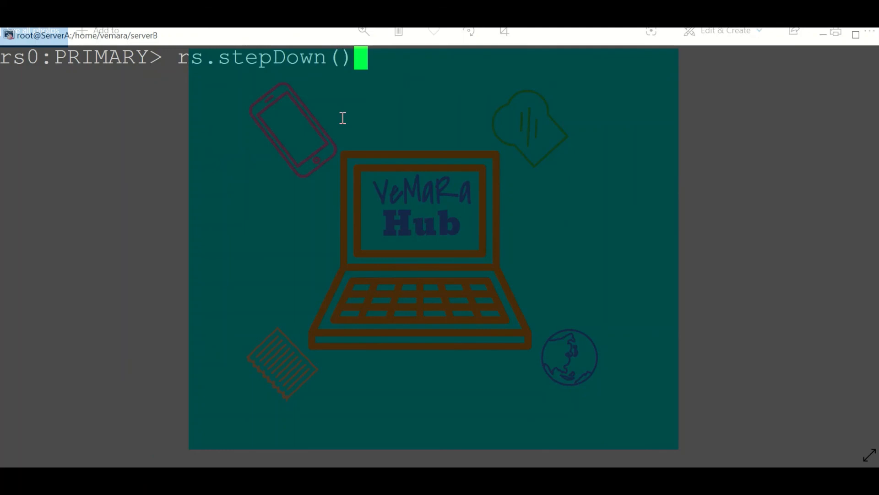